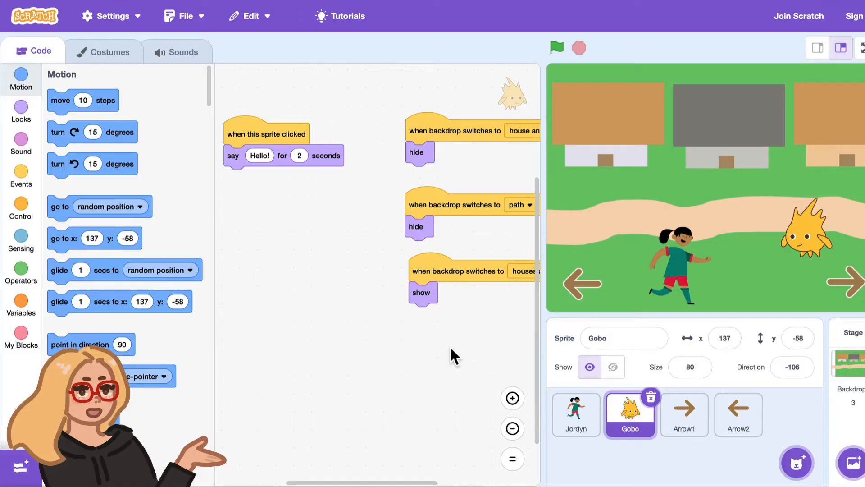
mouse_move(588, 156)
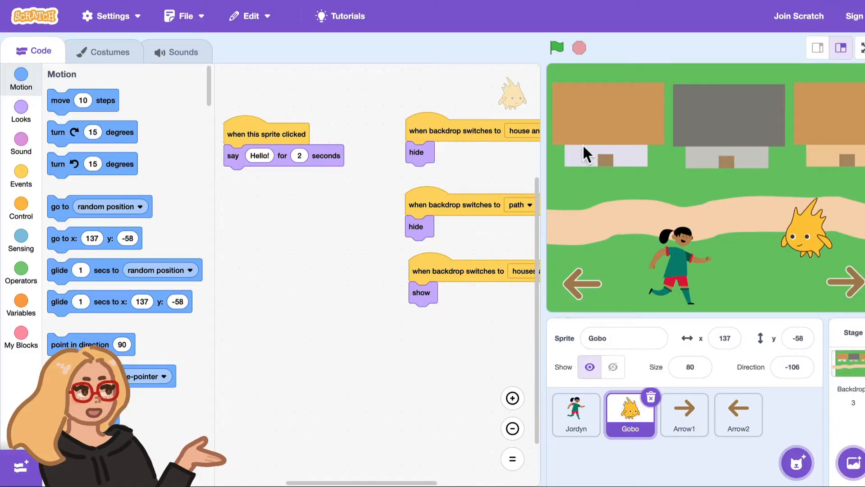
mouse_move(847, 270)
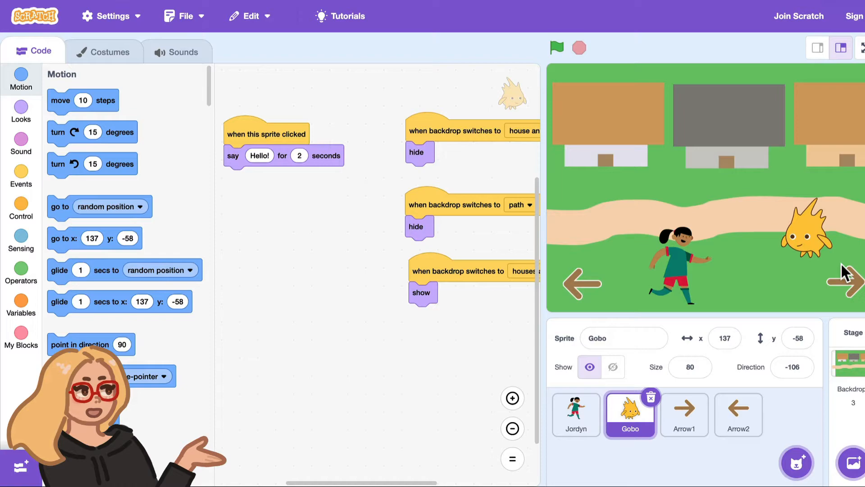
mouse_move(411, 200)
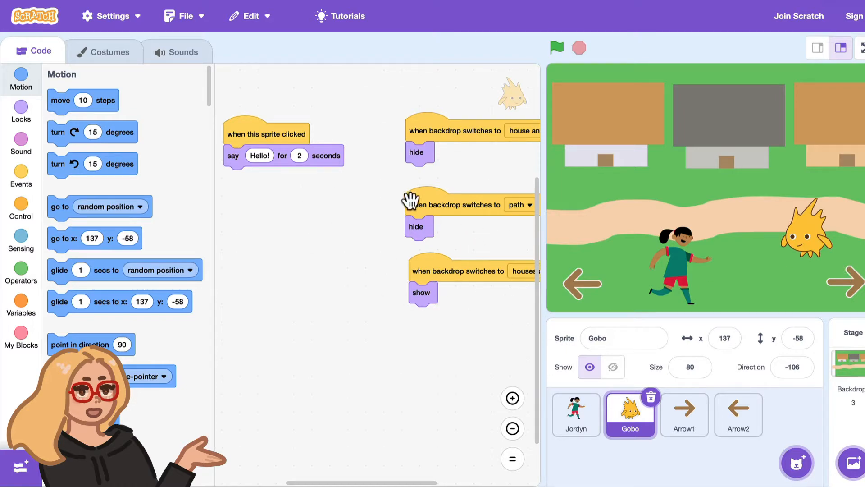
After checking Jordyn's scripts, add a standalone ask 'What's your name?' block to Gobo and run it.
left_click(576, 415)
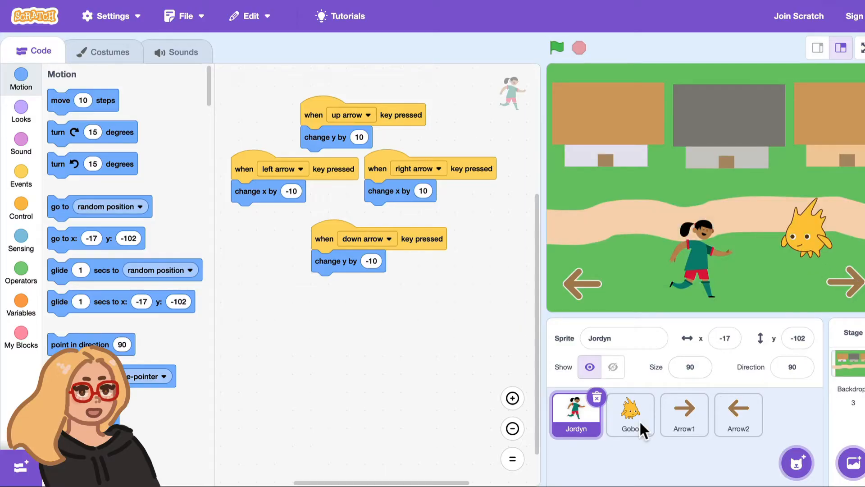
left_click(629, 415)
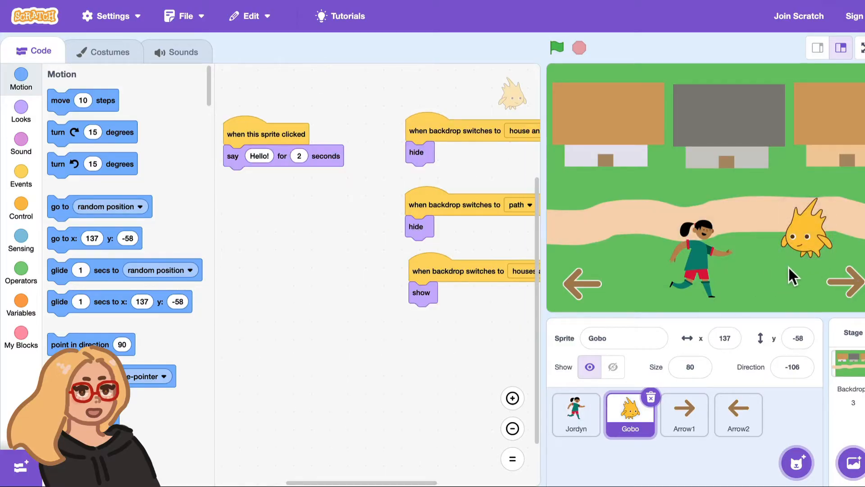
left_click(266, 134)
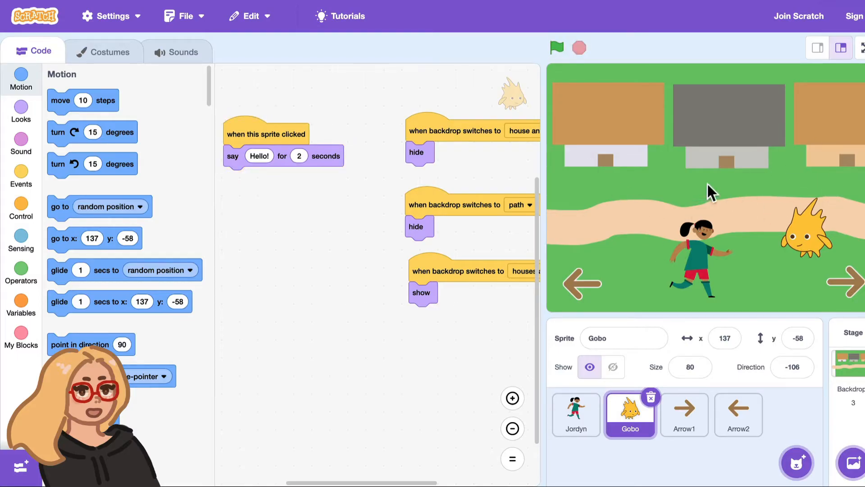
mouse_move(800, 249)
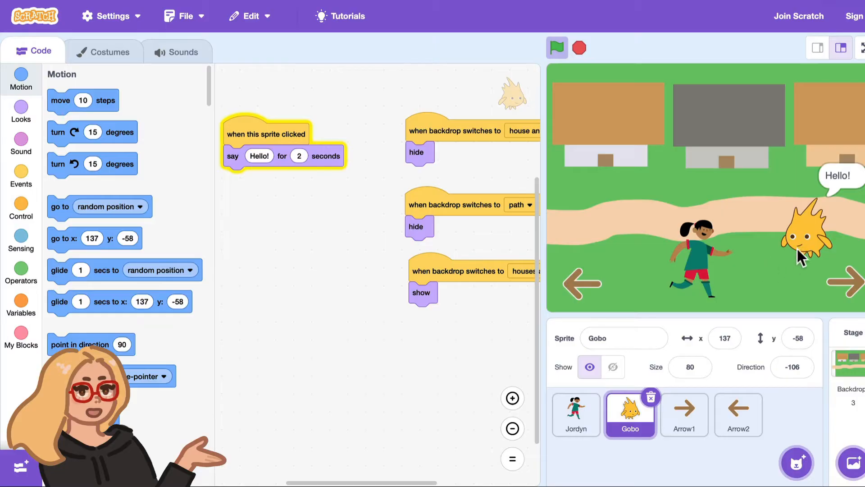
mouse_move(717, 262)
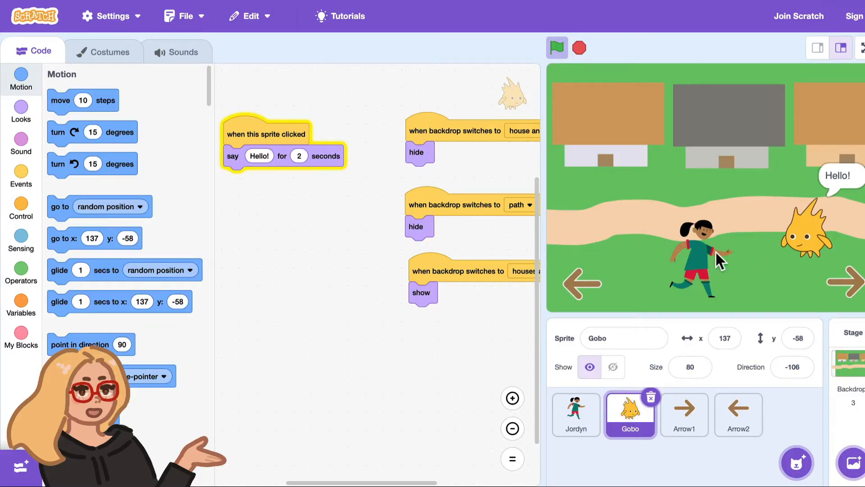
left_click(557, 47)
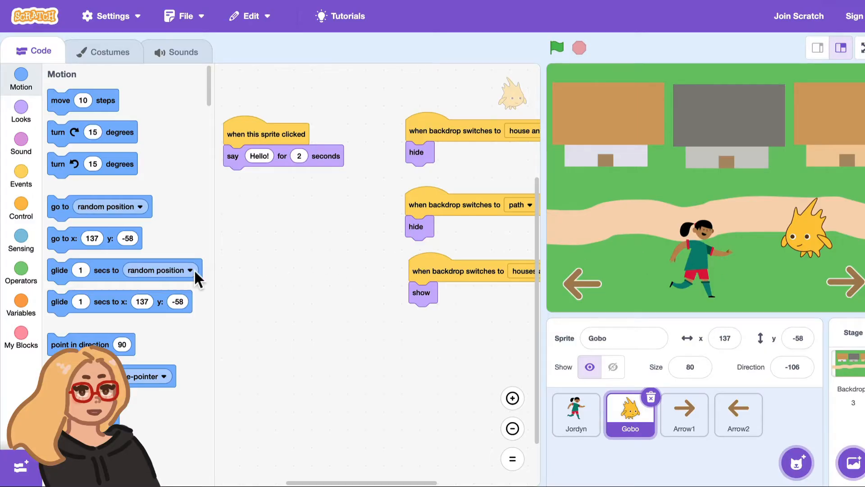
mouse_move(21, 243)
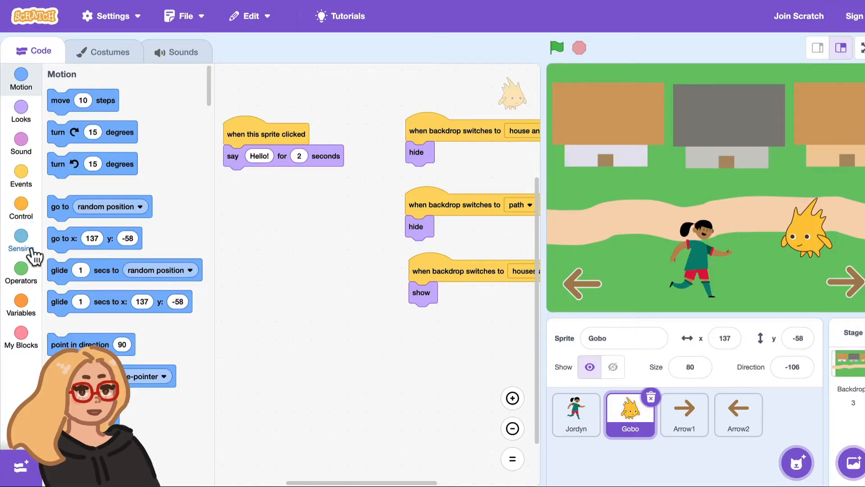
left_click(21, 241)
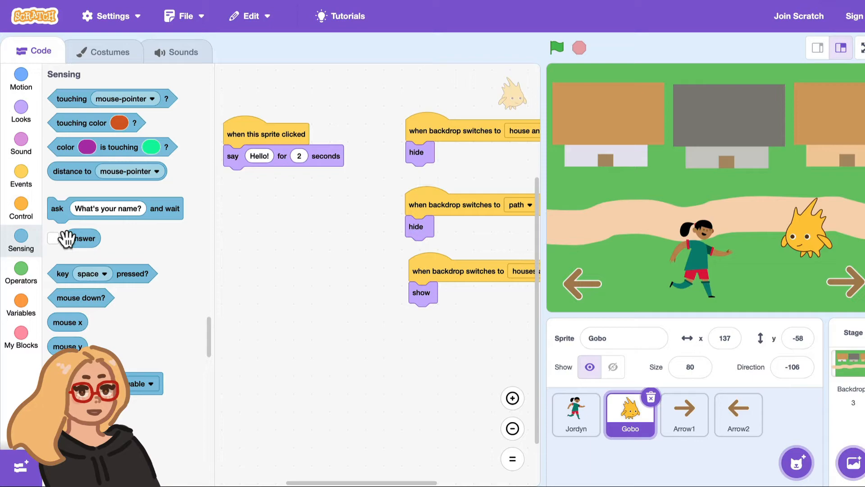
mouse_move(64, 216)
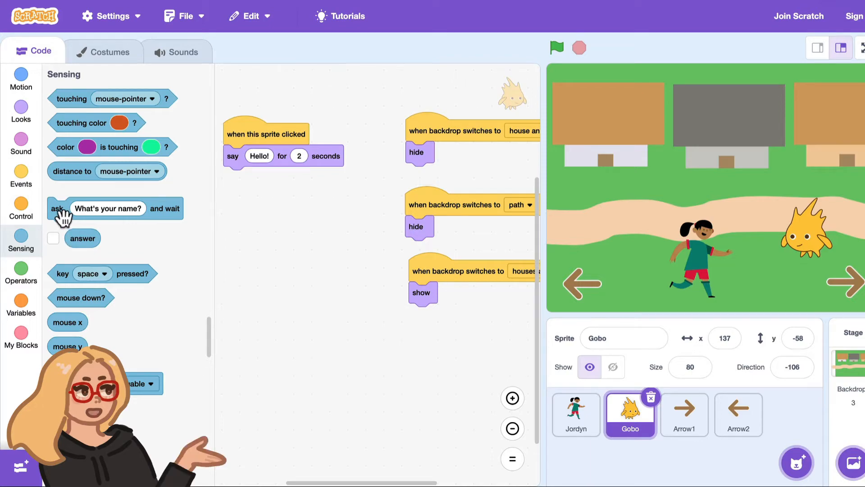
mouse_move(77, 242)
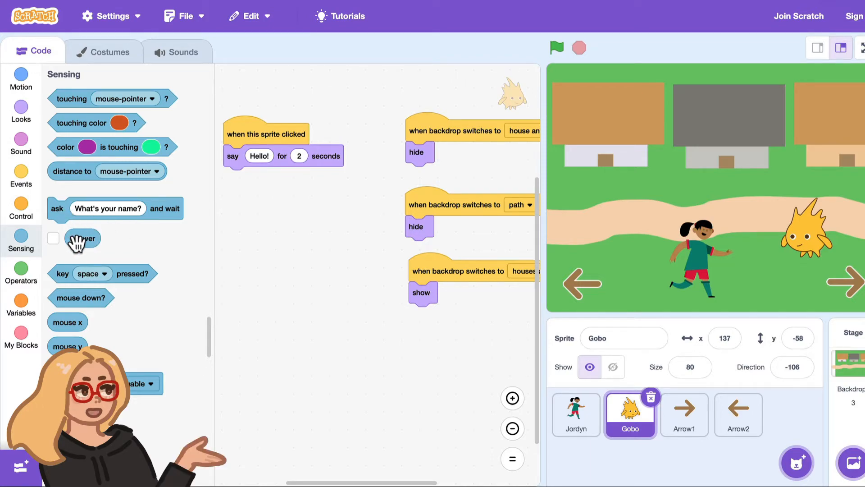
mouse_move(142, 213)
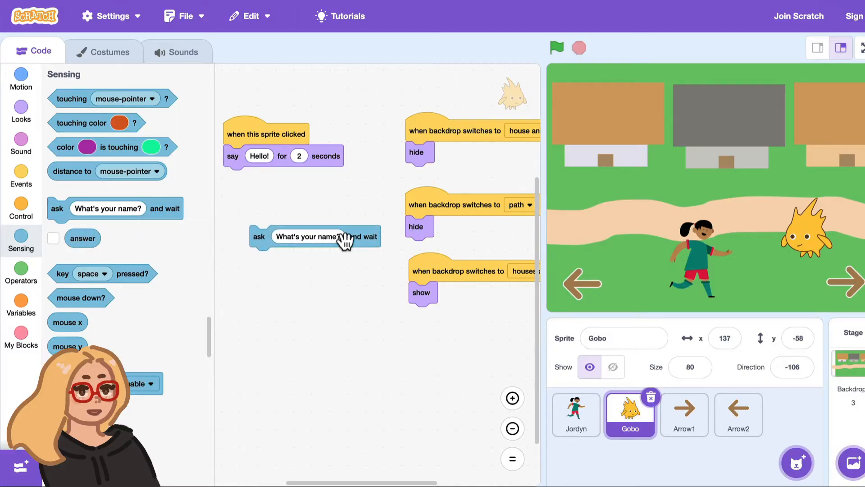
left_click(315, 236)
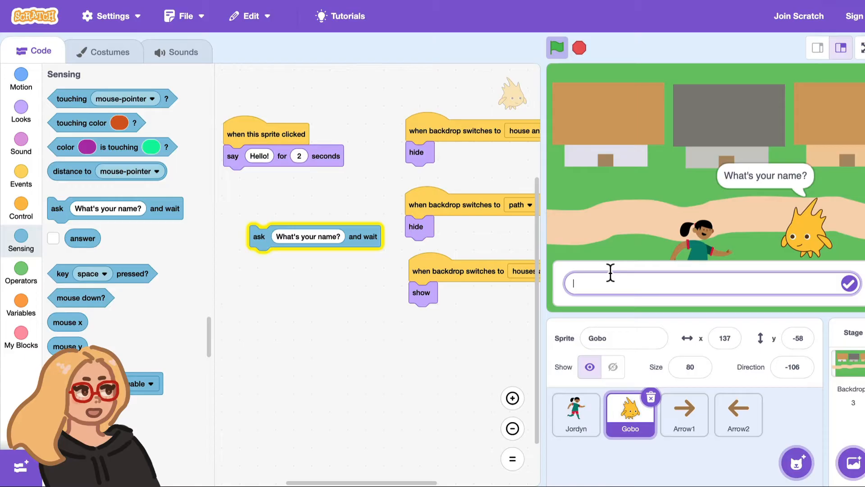
mouse_move(645, 303)
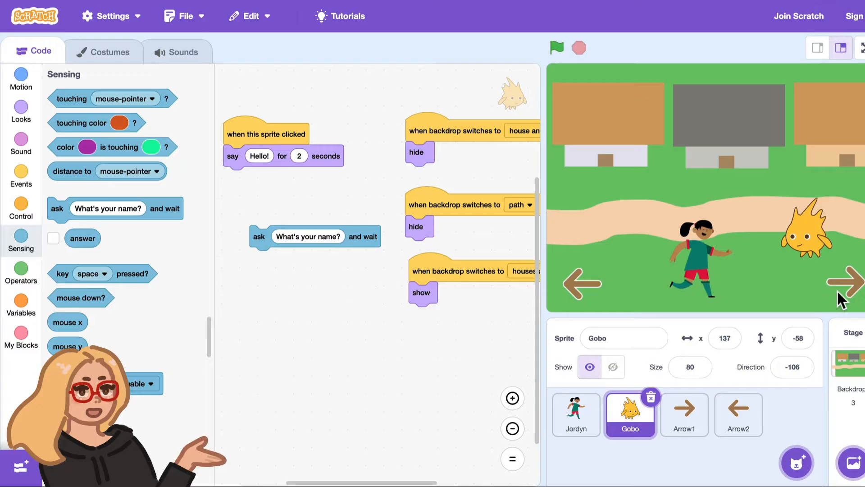
mouse_move(344, 281)
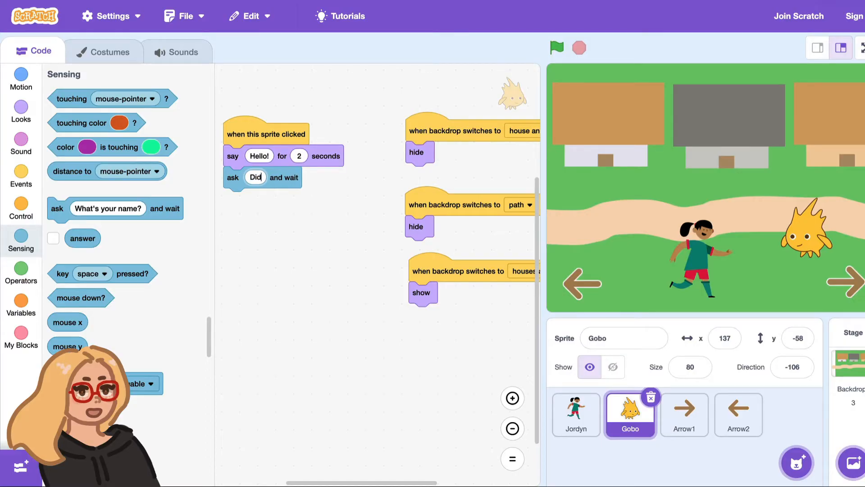
Change the ask text under 'say Hello!' to 'Do you like fish?' and test by clicking Gobo.
type("Do you like fish?")
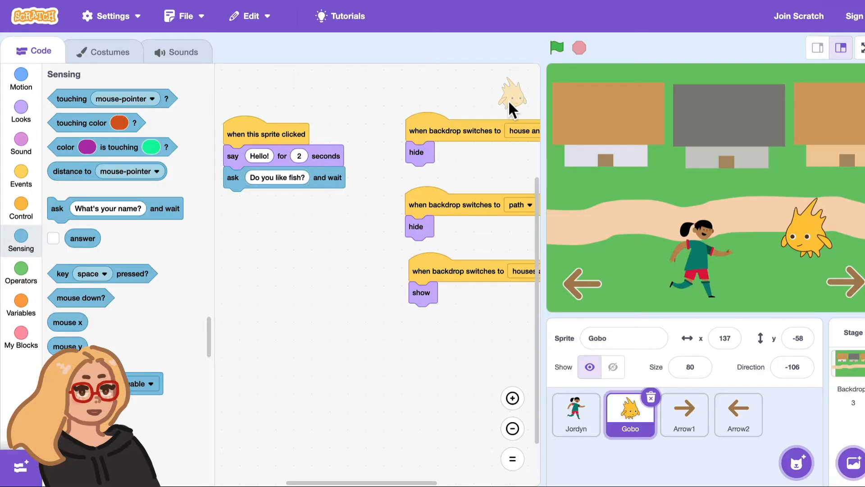
left_click(806, 238)
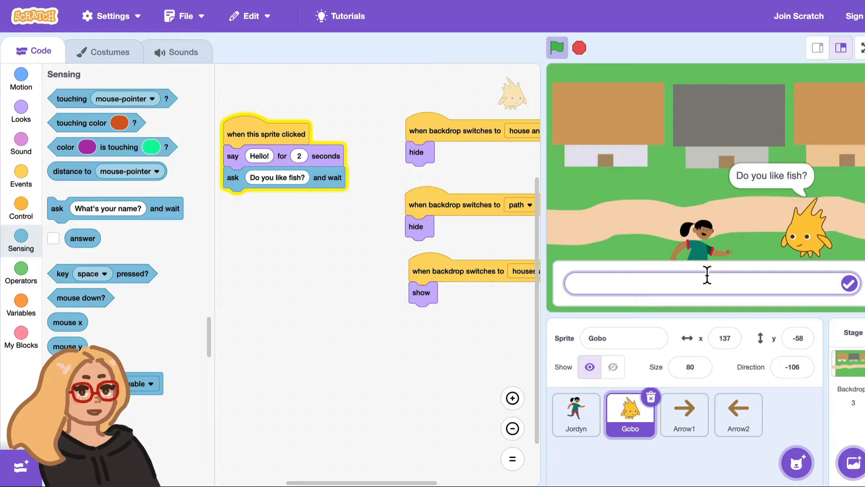
type("y")
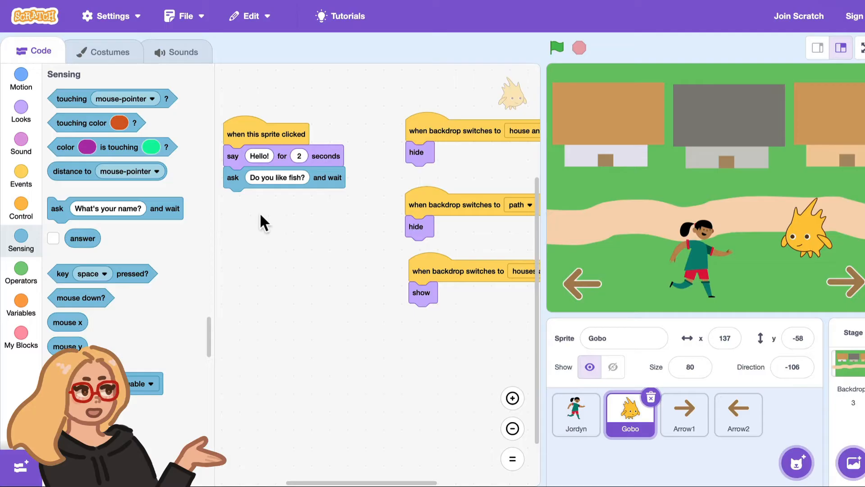
mouse_move(142, 275)
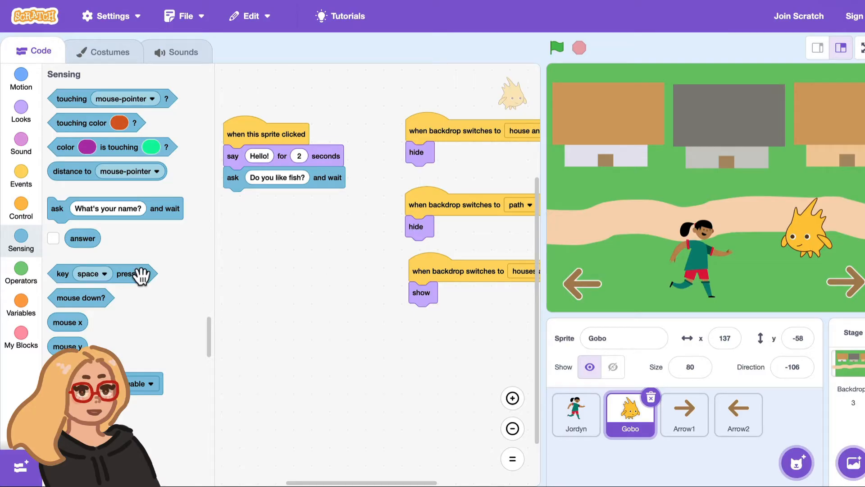
Add an if-else on answer = yes, with else saying 'Ah well, guess I'll sell this barrel of fish somewhere else...'.
left_click(20, 207)
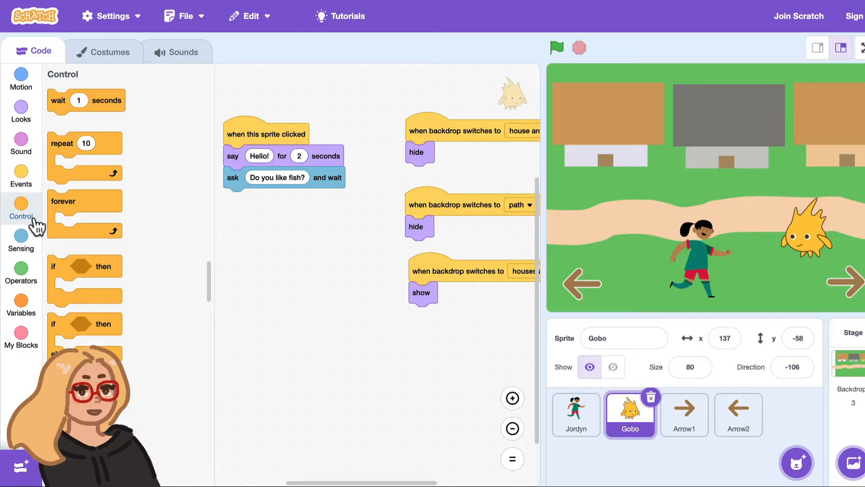
mouse_move(98, 329)
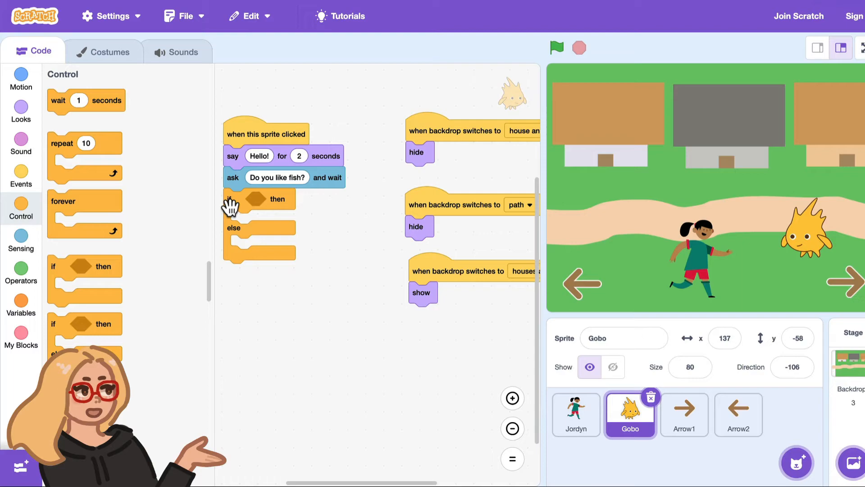
mouse_move(277, 219)
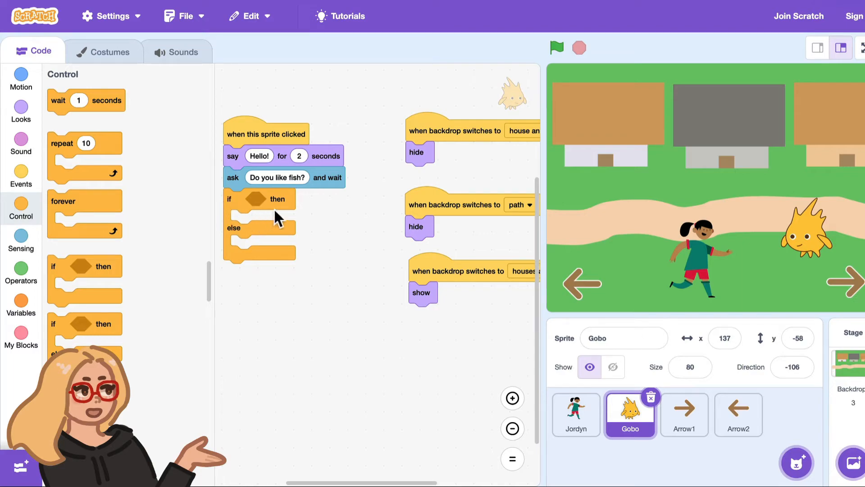
mouse_move(256, 248)
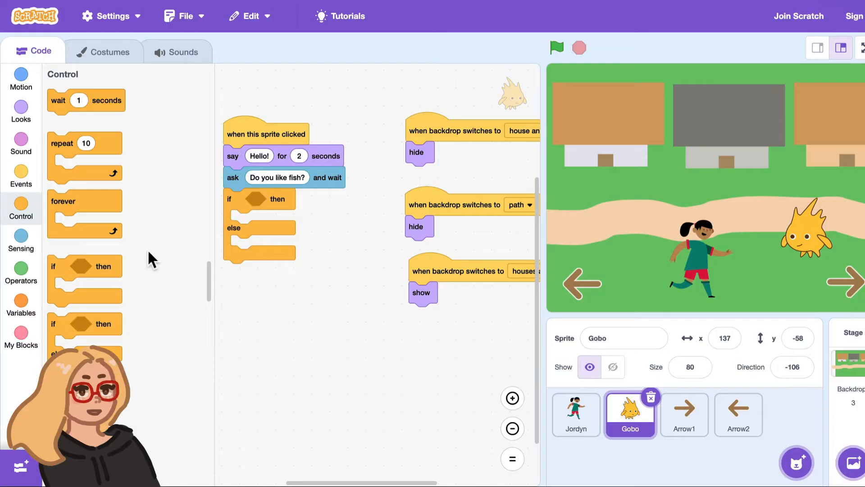
mouse_move(30, 280)
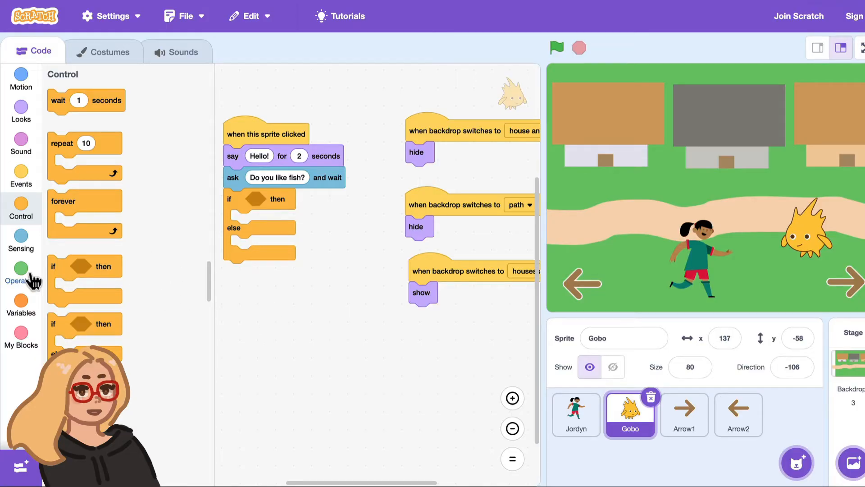
left_click(20, 273)
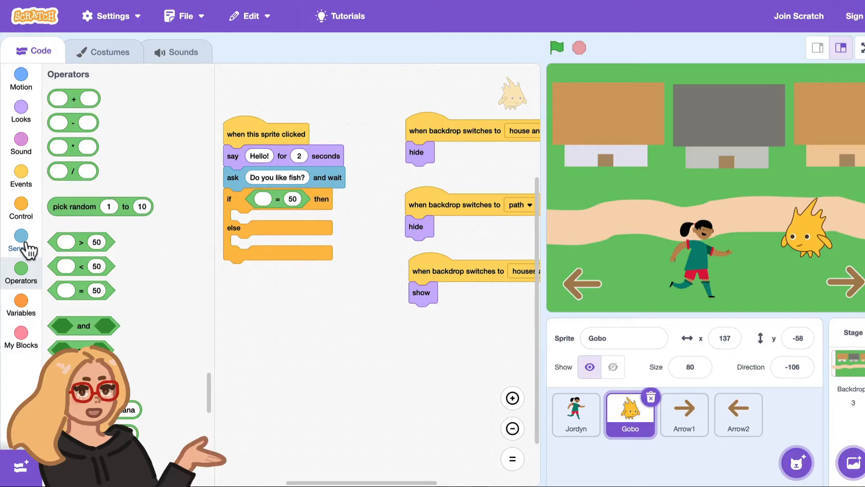
left_click(20, 241)
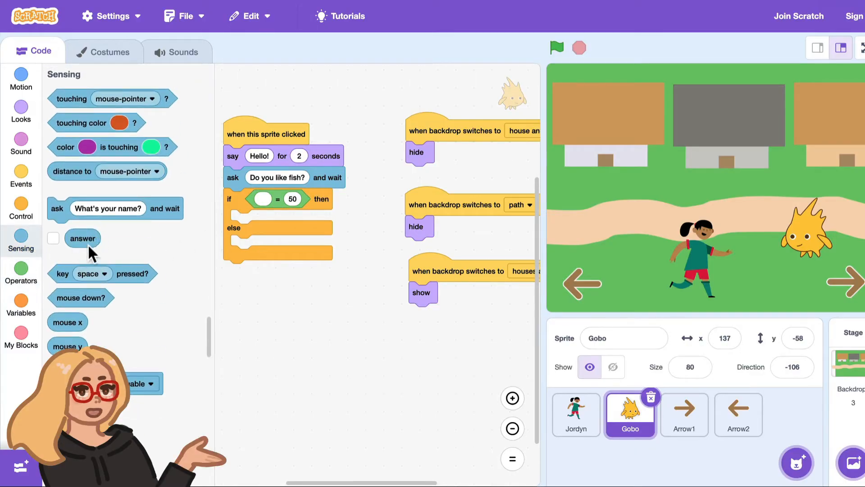
mouse_move(83, 238)
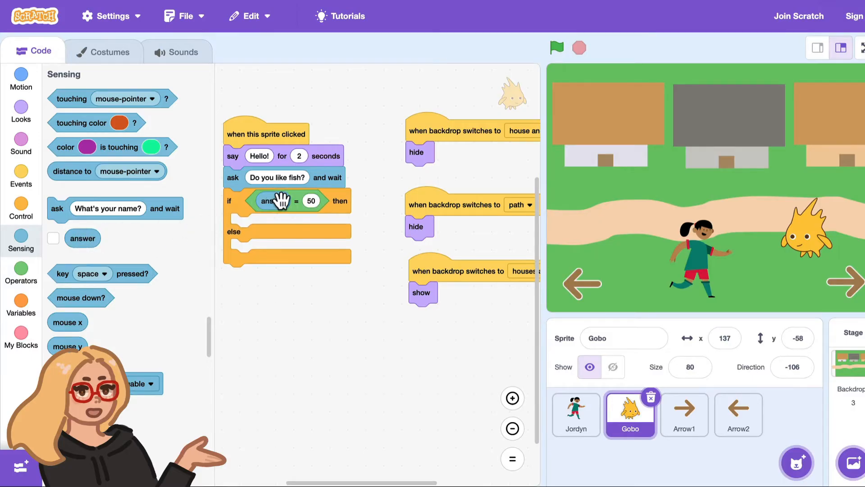
left_click(20, 111)
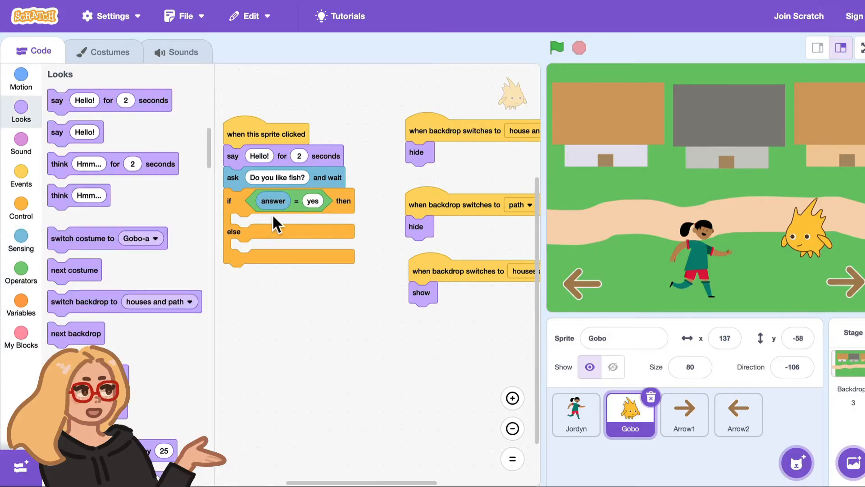
mouse_move(281, 210)
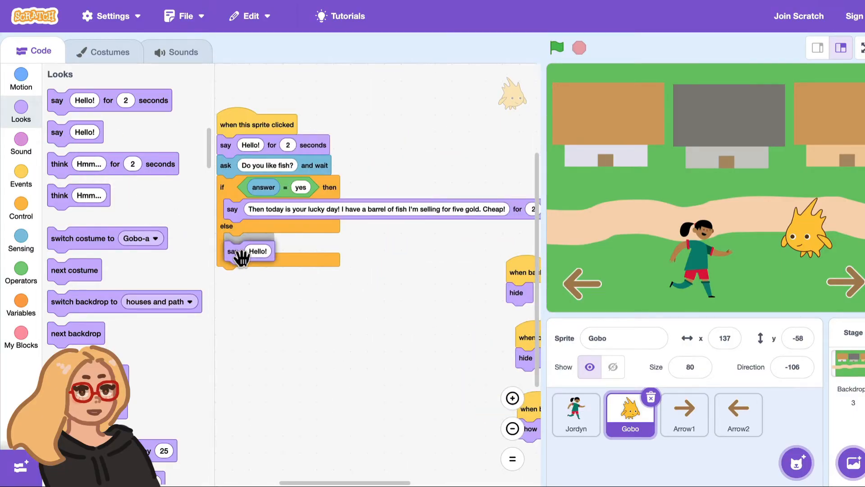
type("Ah well, guess I'll s")
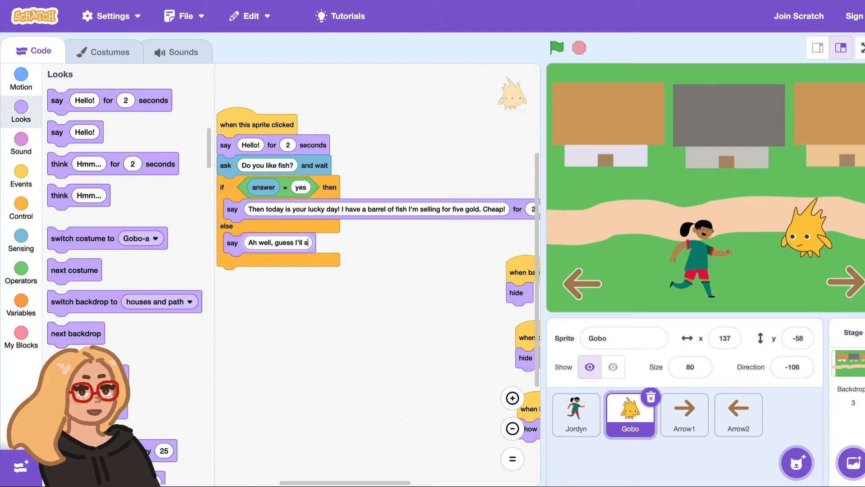
type("sell this barrel of fish somewhere else...")
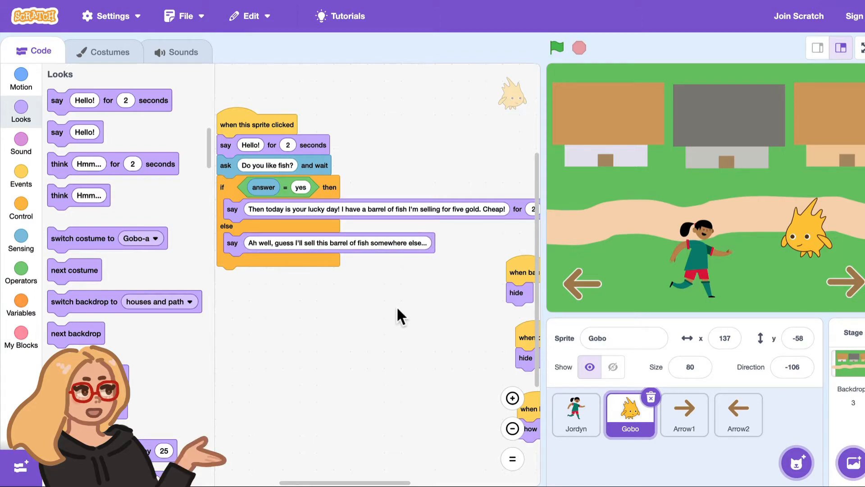
Click Gobo, answer the fish question, and watch his sell-elsewhere reply appear.
left_click(557, 48)
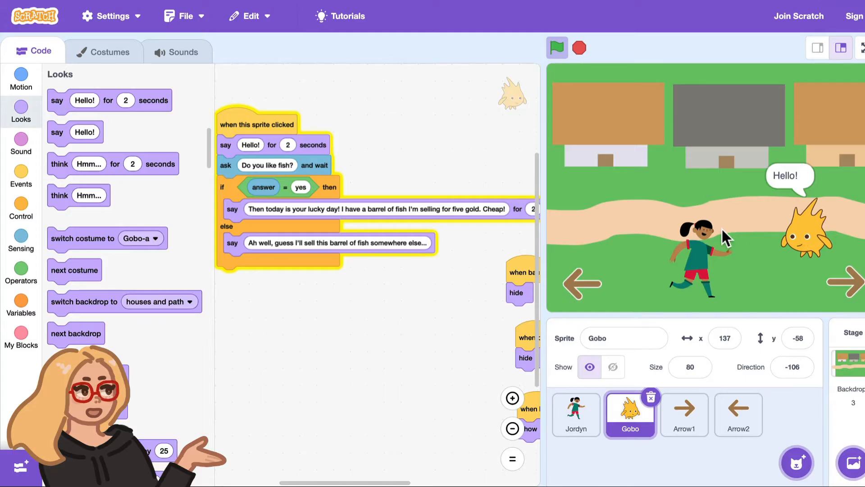
left_click(557, 47)
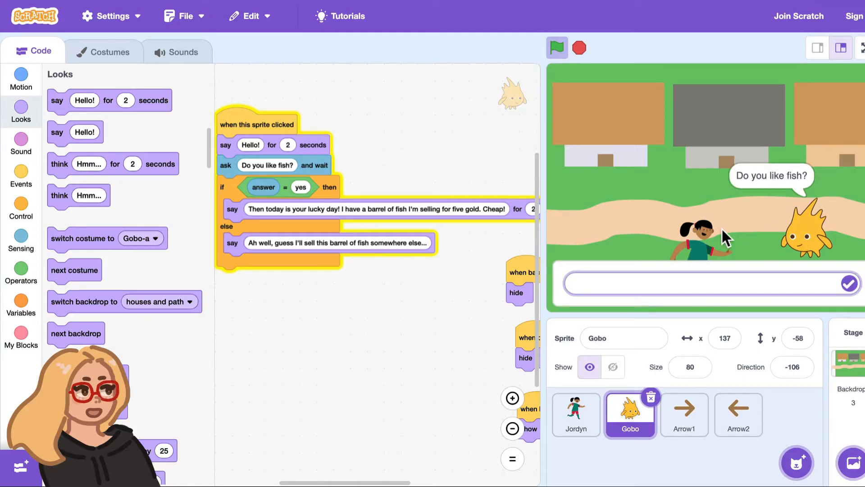
left_click(850, 283)
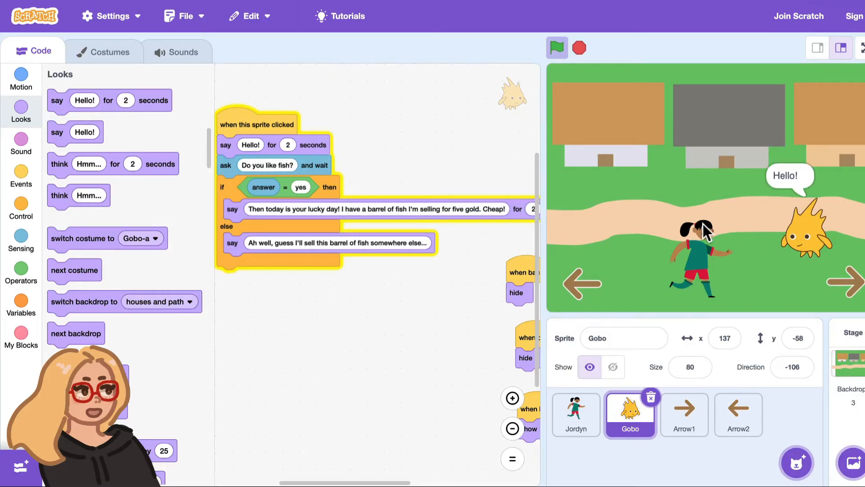
left_click(557, 47)
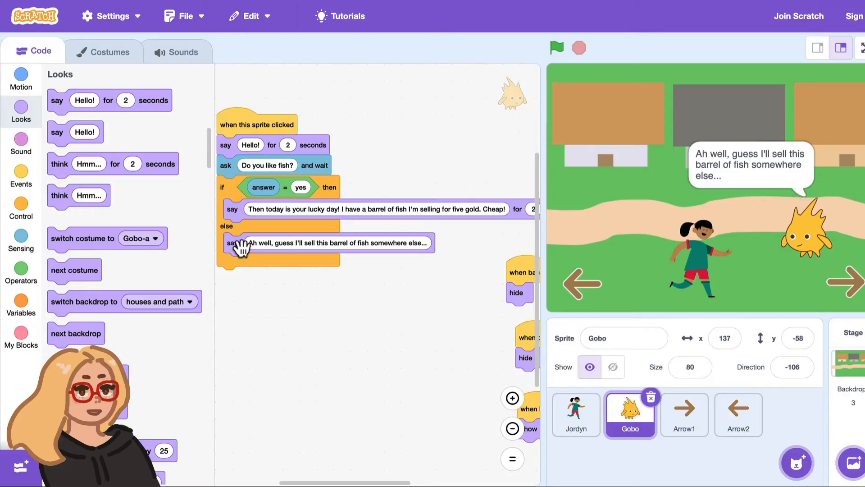
mouse_move(91, 127)
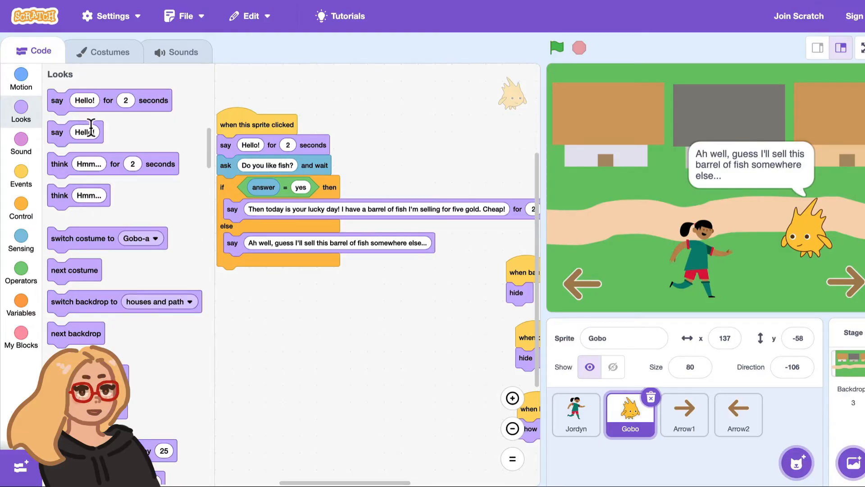
mouse_move(428, 243)
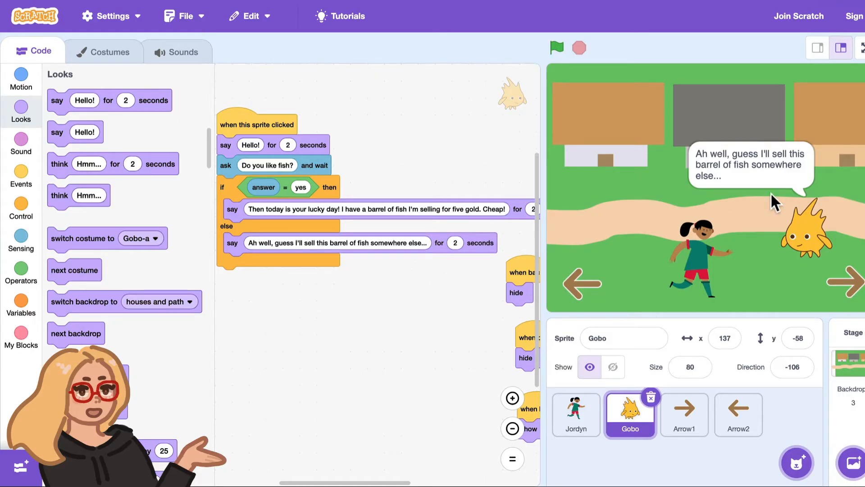
Swap the else reply to a 'say for 2 seconds' block and rerun Gobo's conversation.
left_click(557, 47)
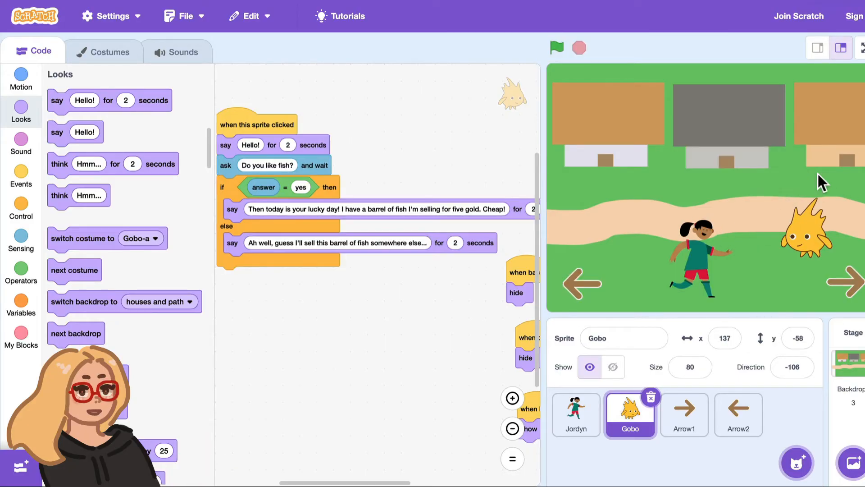
left_click(556, 47)
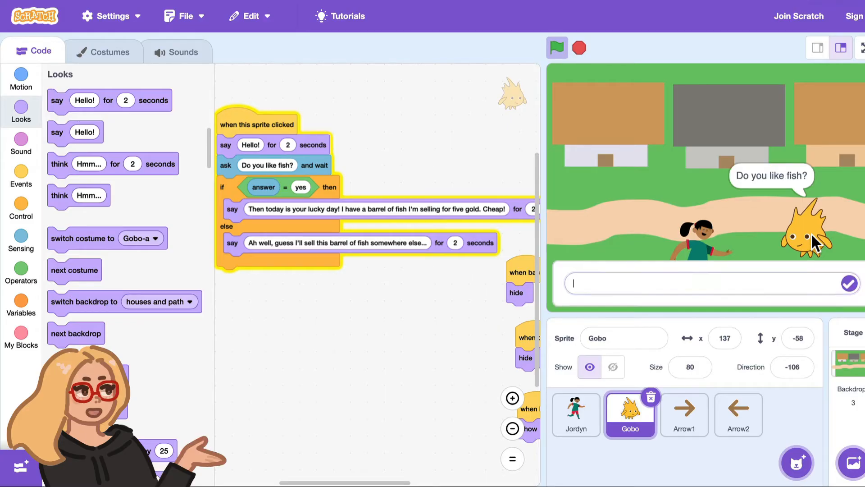
left_click(851, 283)
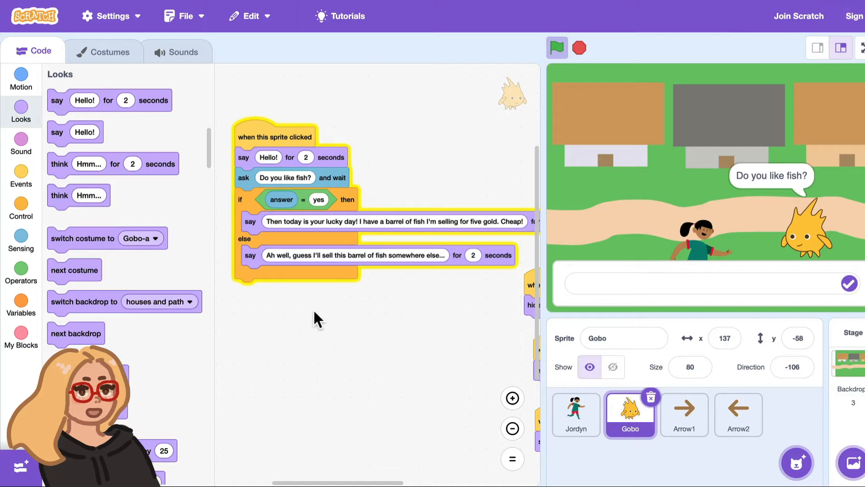
Make a for-all-sprites variable named 'Times talked to Gobo' from the Variables category.
left_click(556, 47)
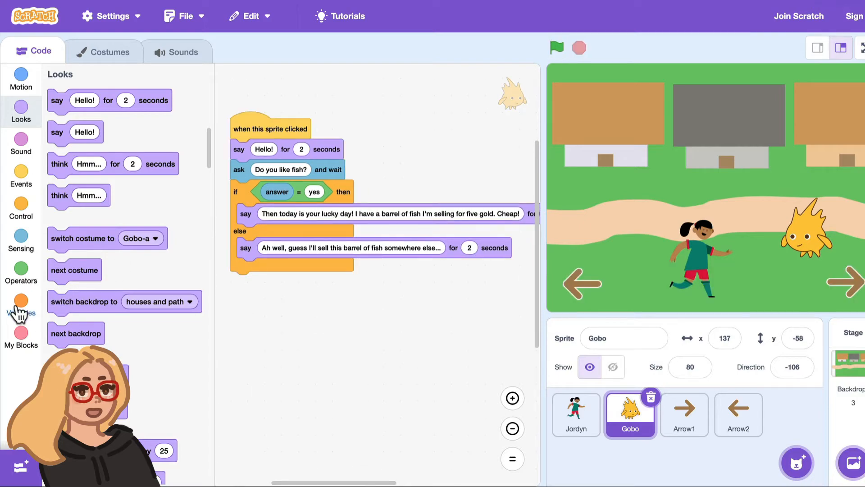
left_click(20, 305)
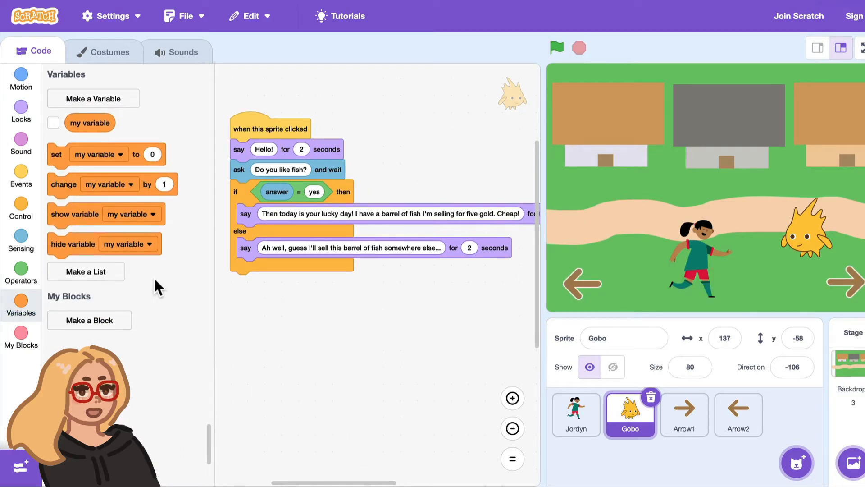
mouse_move(187, 152)
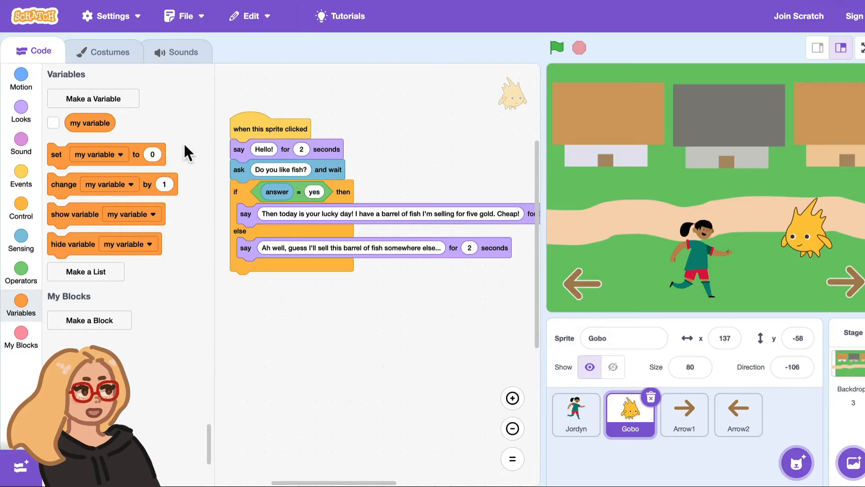
mouse_move(136, 118)
type("T")
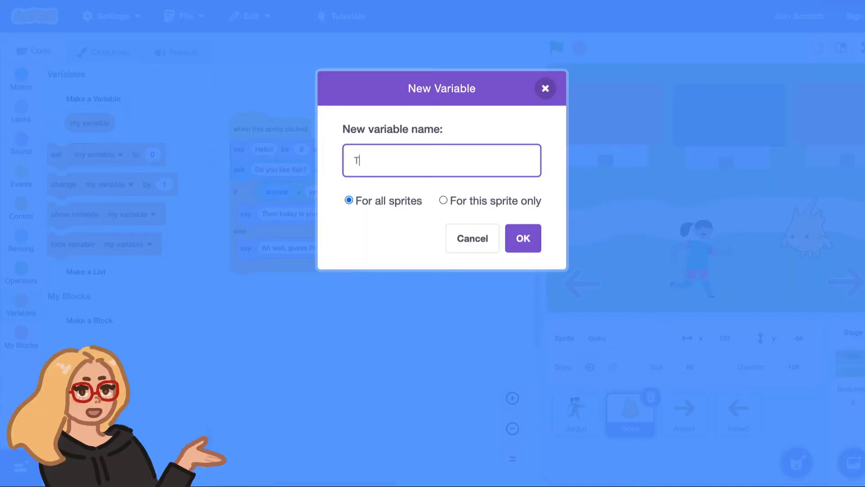
type("imes talked to Go")
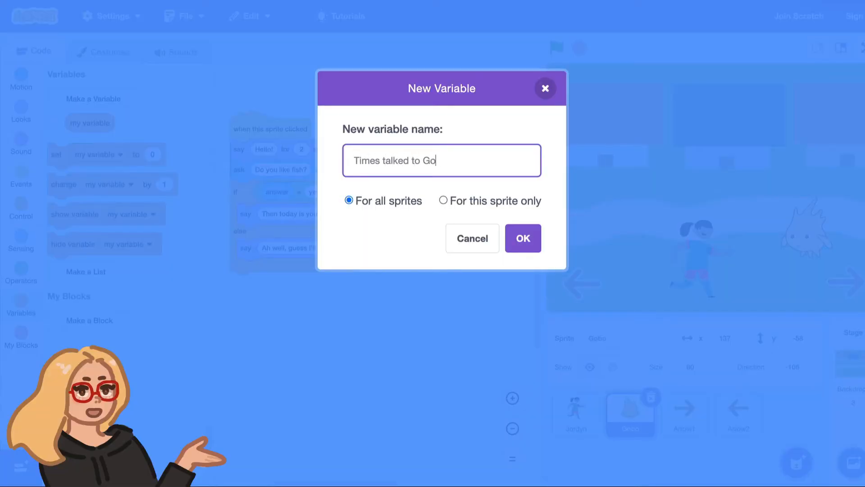
left_click(522, 238)
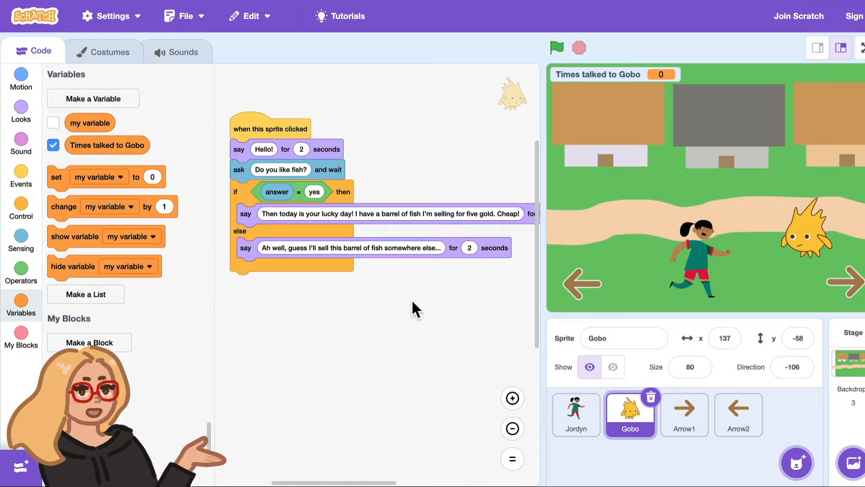
mouse_move(158, 171)
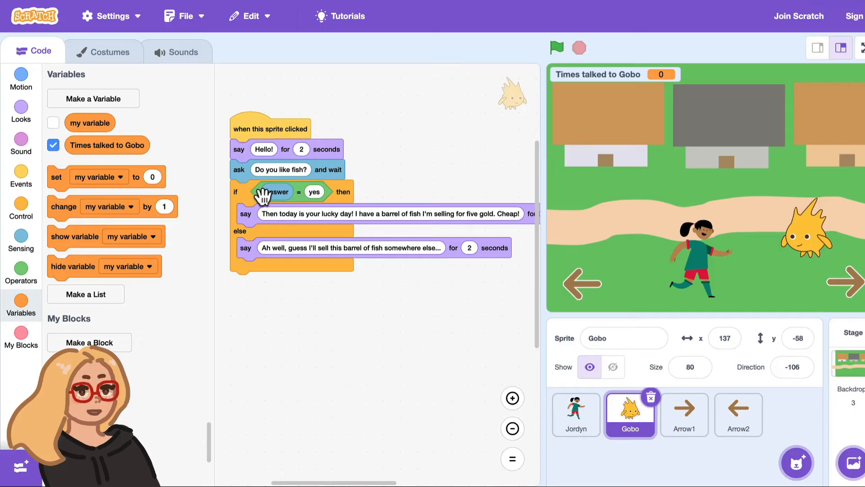
mouse_move(411, 233)
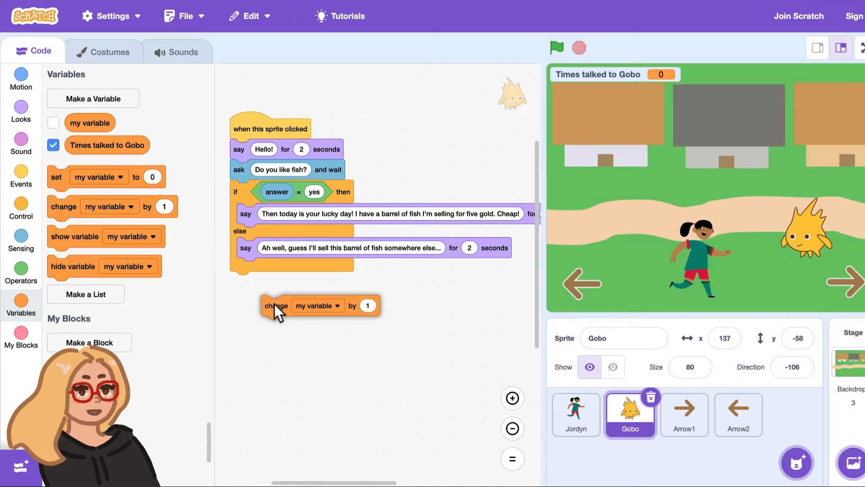
Set the new 'change by 1' block's dropdown to Times talked to Gobo.
left_click(335, 306)
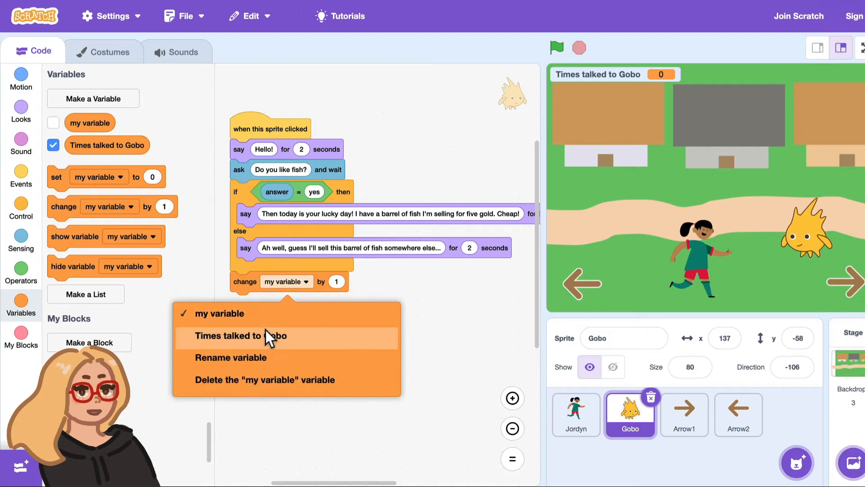
left_click(238, 335)
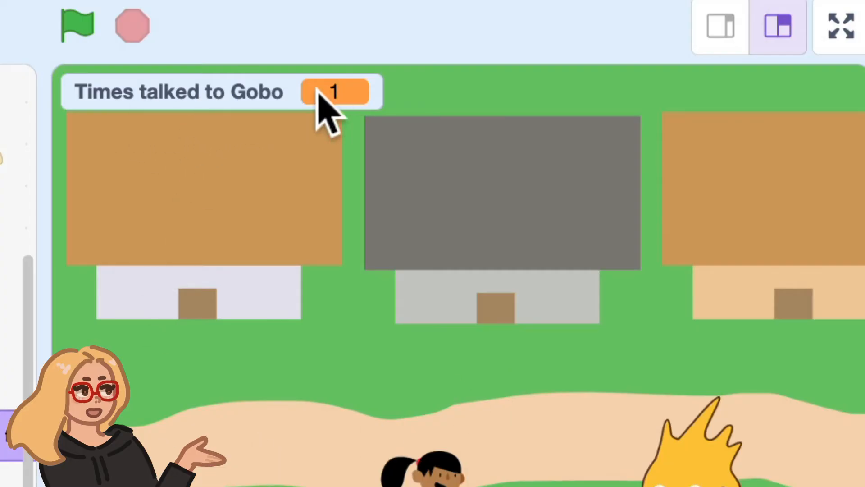
mouse_move(397, 138)
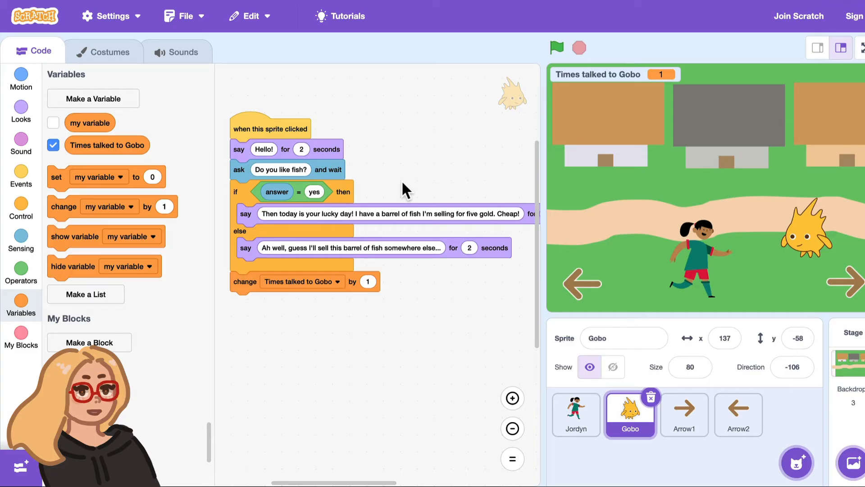
mouse_move(290, 271)
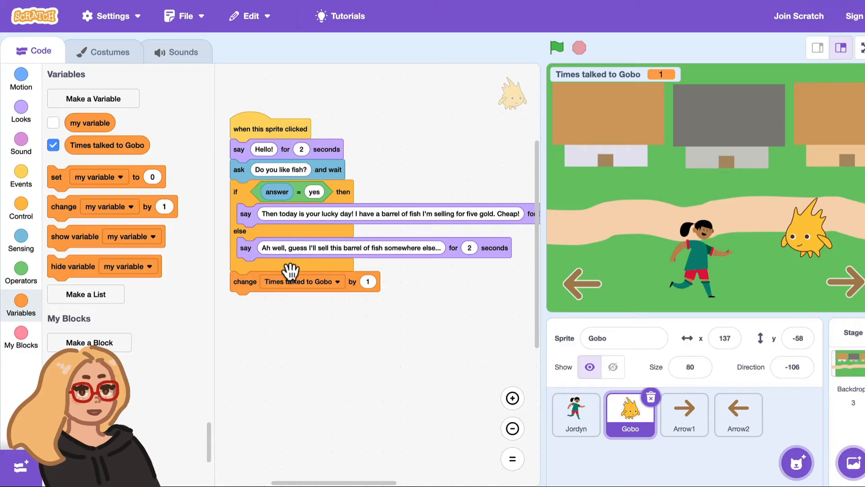
mouse_move(597, 92)
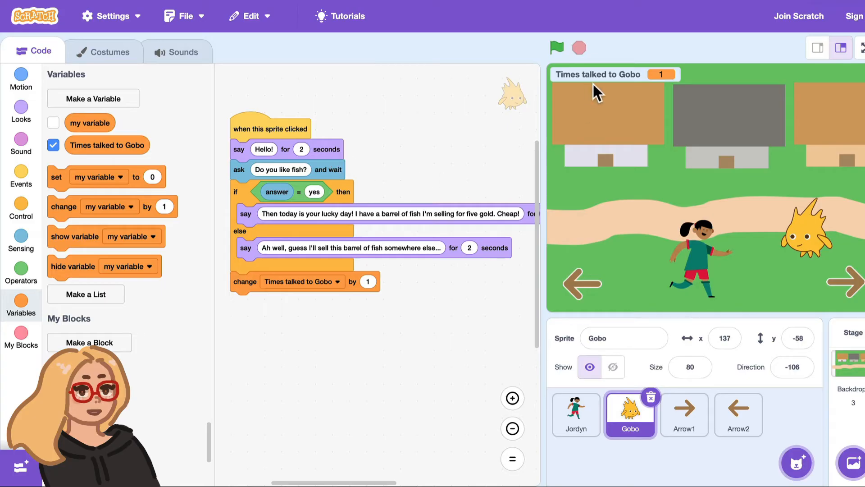
mouse_move(116, 209)
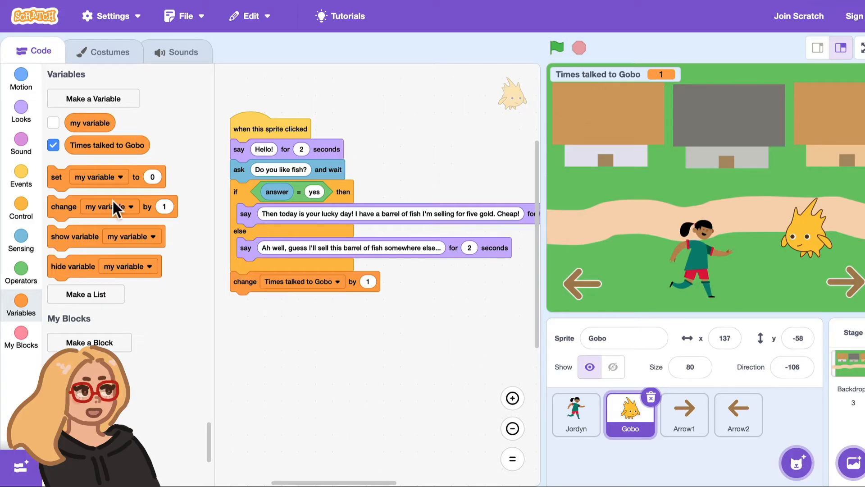
Wrap the conversation in if Times talked to Gobo = 0, else say 'Hello again!' for 2 seconds.
left_click(20, 208)
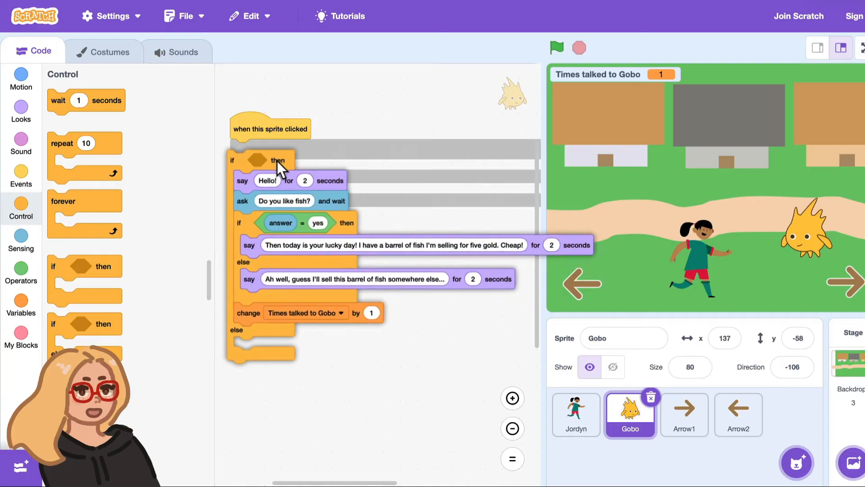
left_click(20, 273)
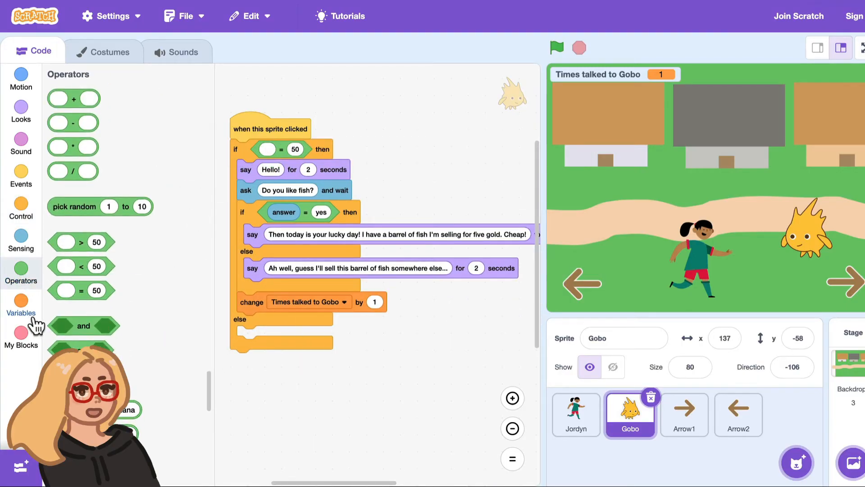
left_click(20, 304)
type("0")
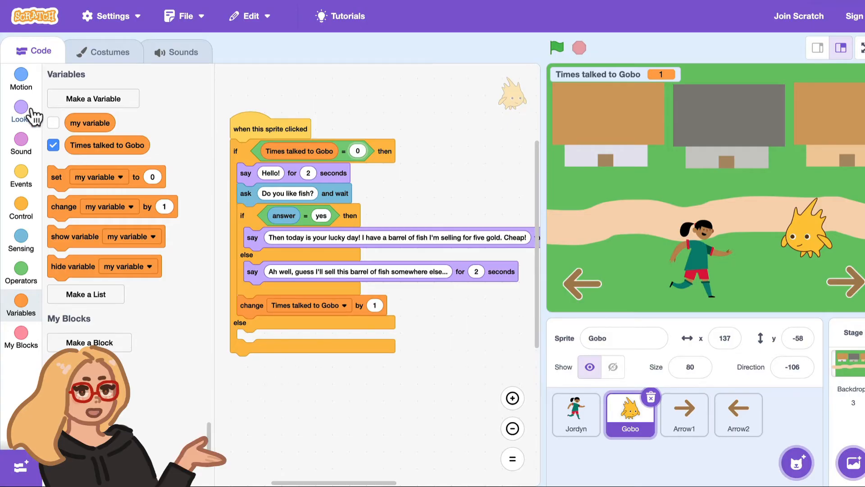
left_click(20, 112)
type("Hello again!")
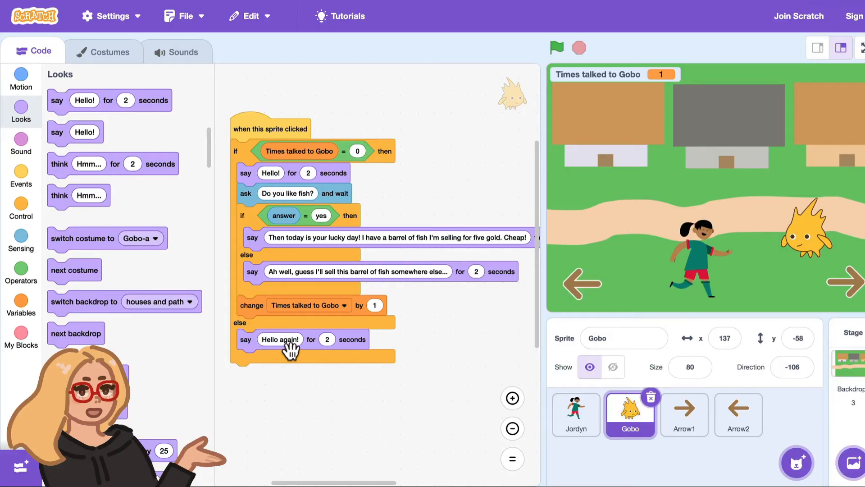
mouse_move(731, 243)
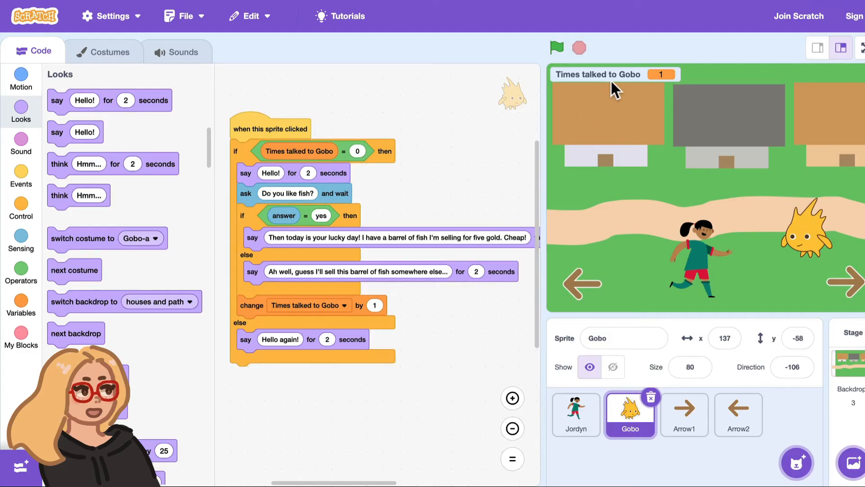
mouse_move(668, 309)
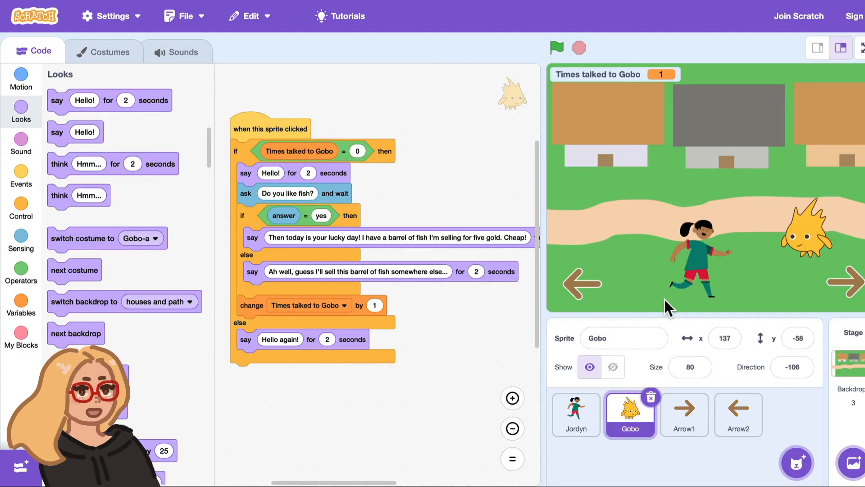
mouse_move(317, 352)
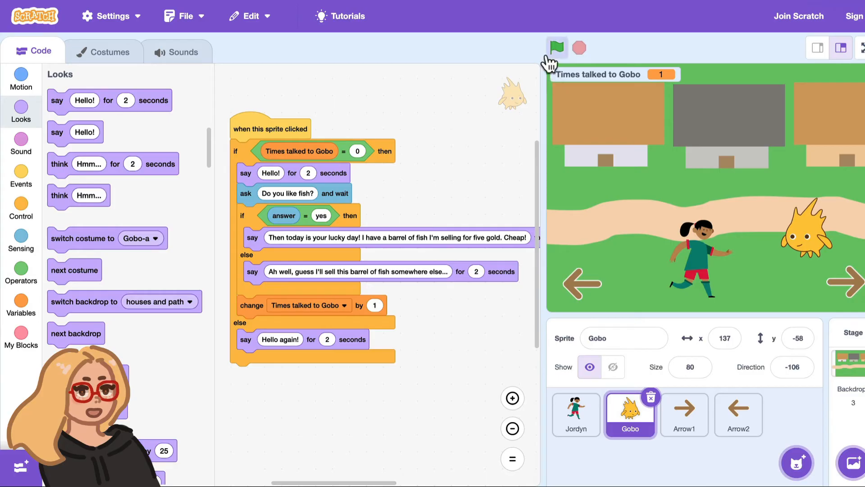
mouse_move(601, 77)
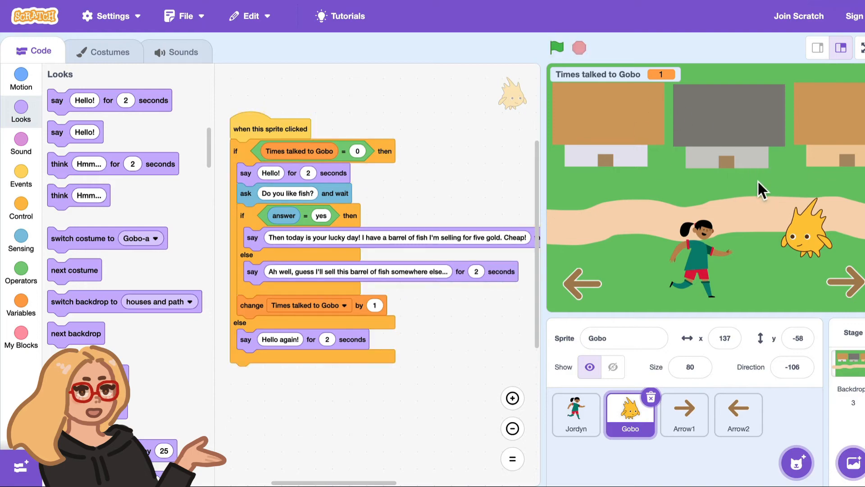
mouse_move(673, 199)
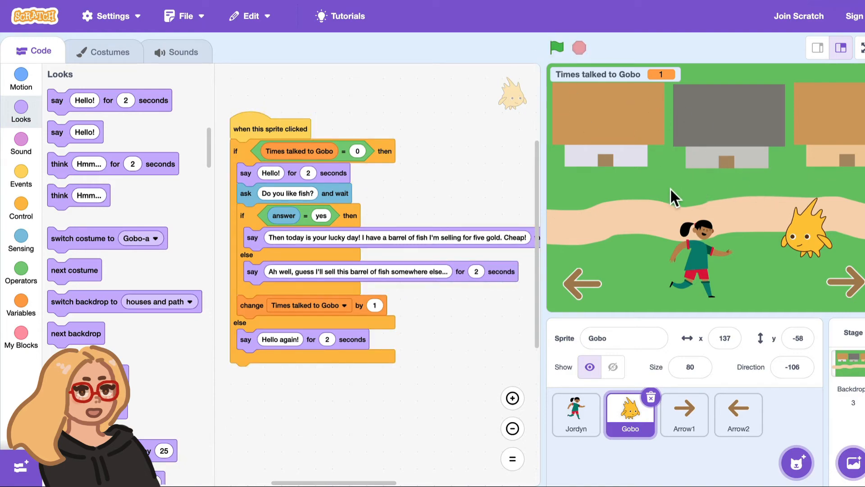
mouse_move(20, 173)
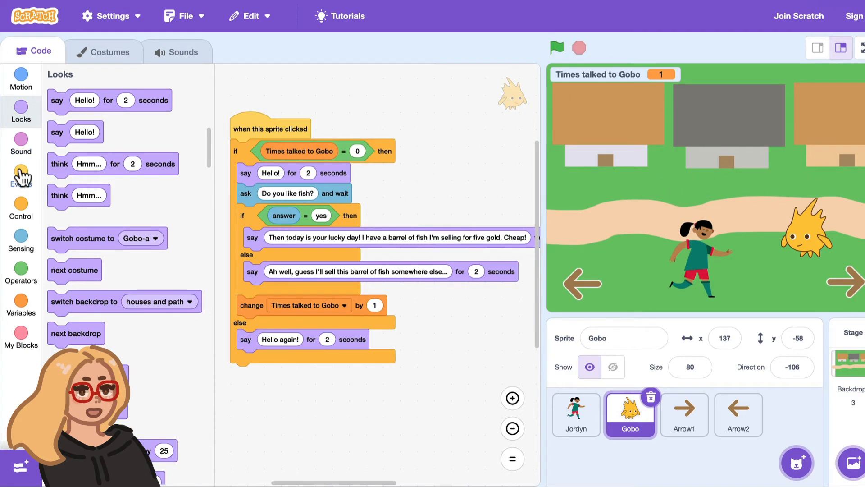
Add a green-flag script setting Times talked to Gobo to 0, then run the project.
left_click(20, 171)
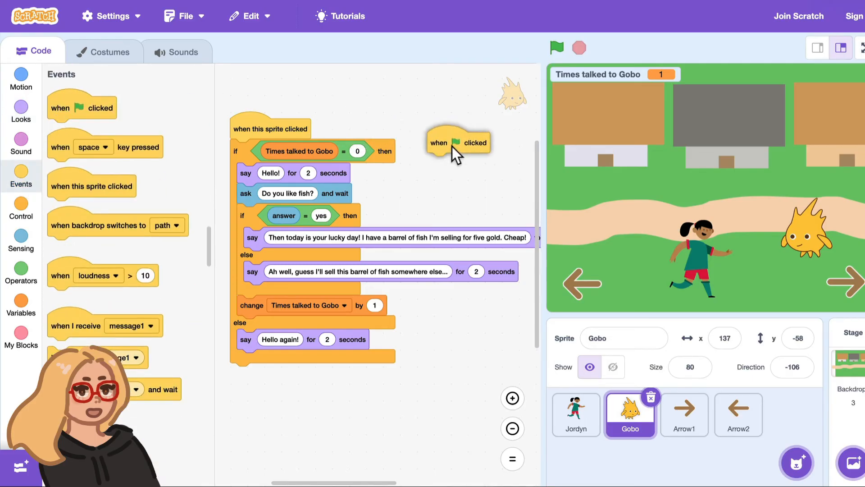
left_click(21, 307)
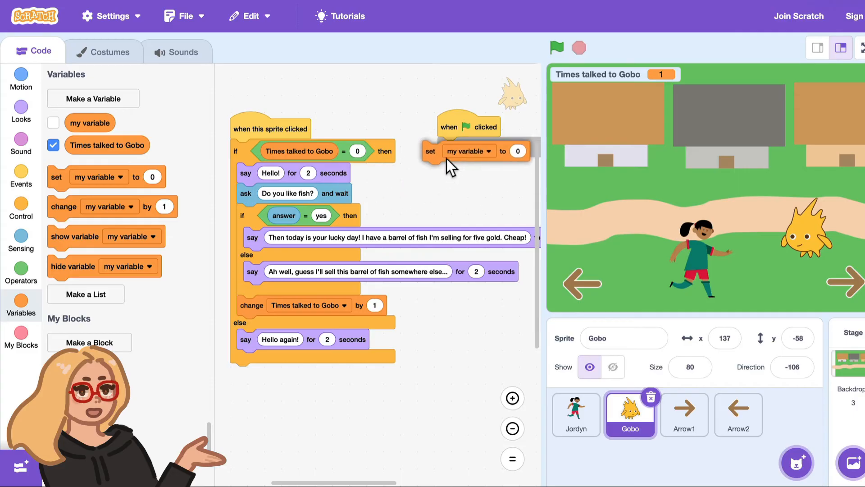
left_click(469, 150)
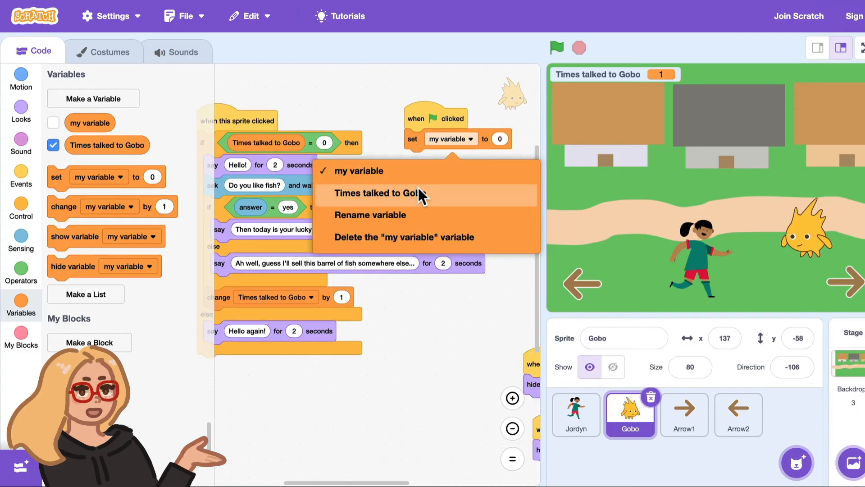
left_click(378, 193)
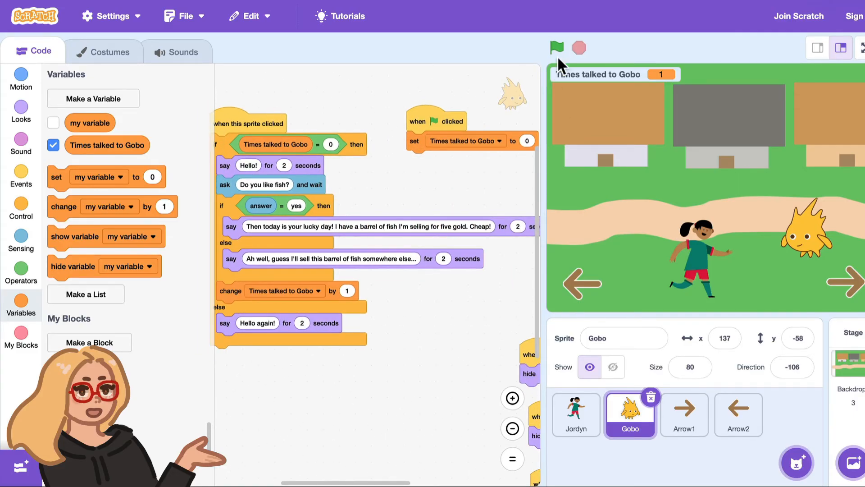
left_click(556, 48)
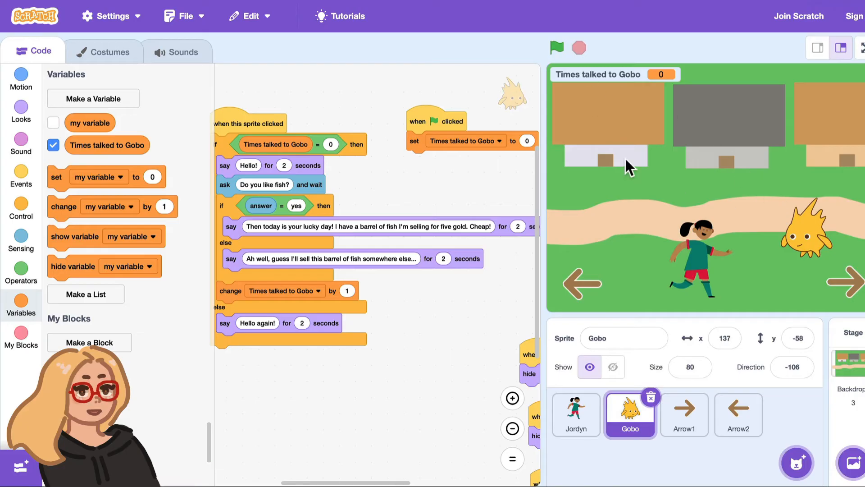
mouse_move(818, 231)
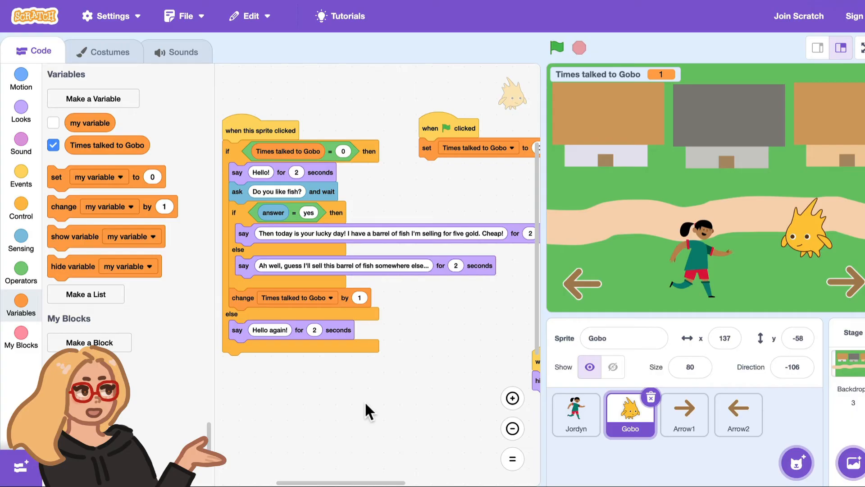
mouse_move(288, 330)
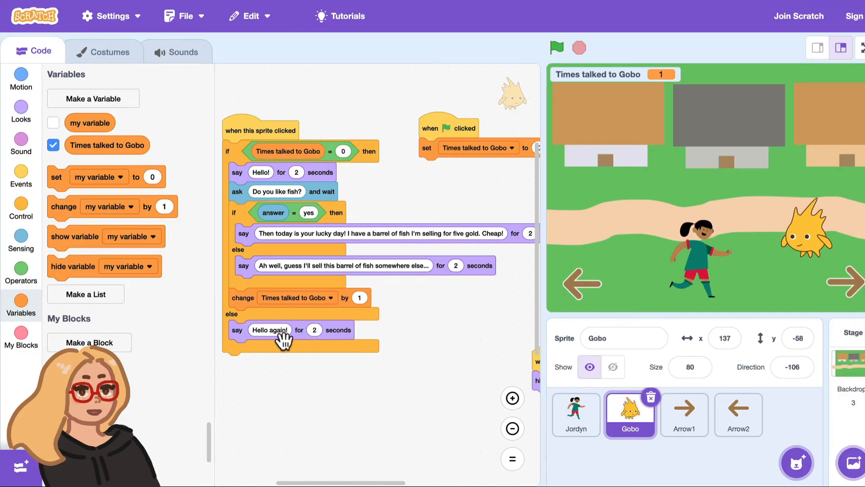
mouse_move(342, 226)
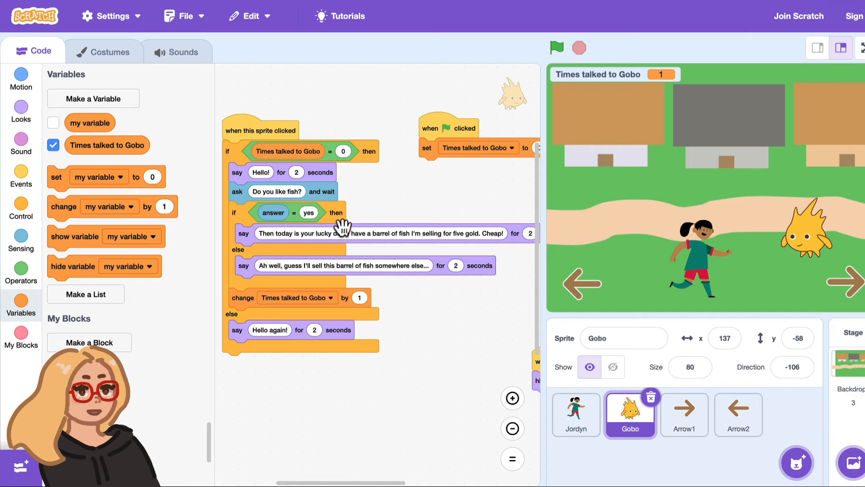
mouse_move(269, 361)
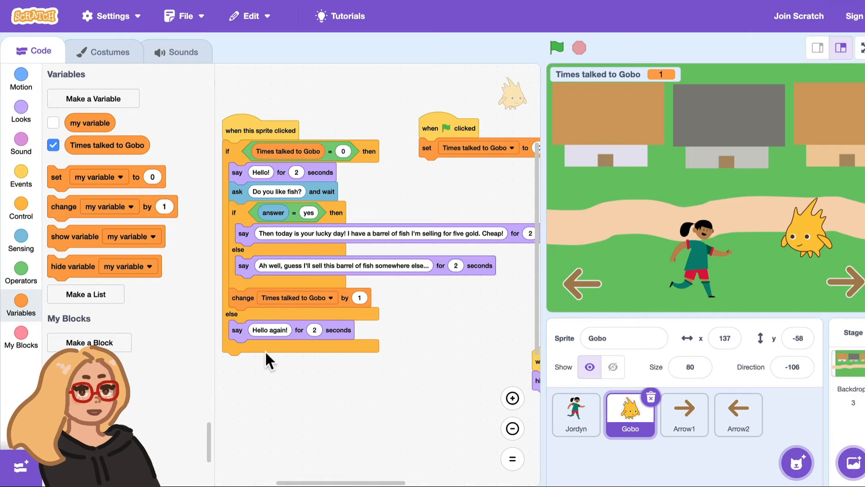
mouse_move(271, 214)
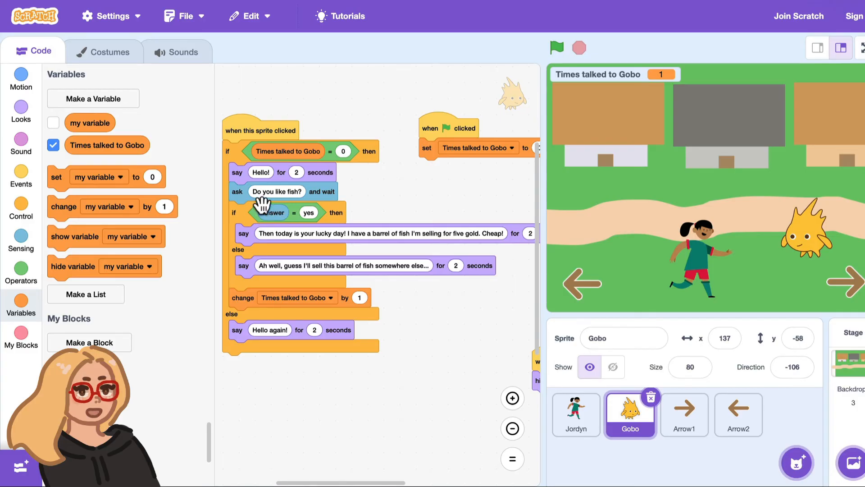
mouse_move(123, 334)
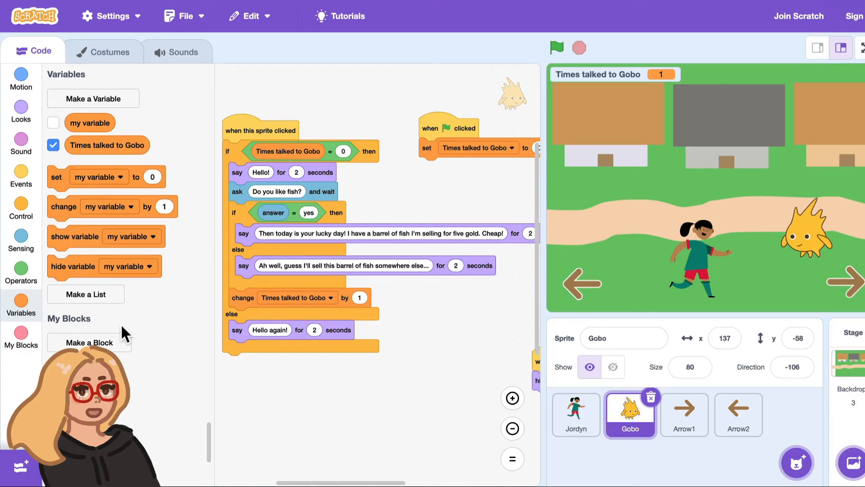
mouse_move(106, 145)
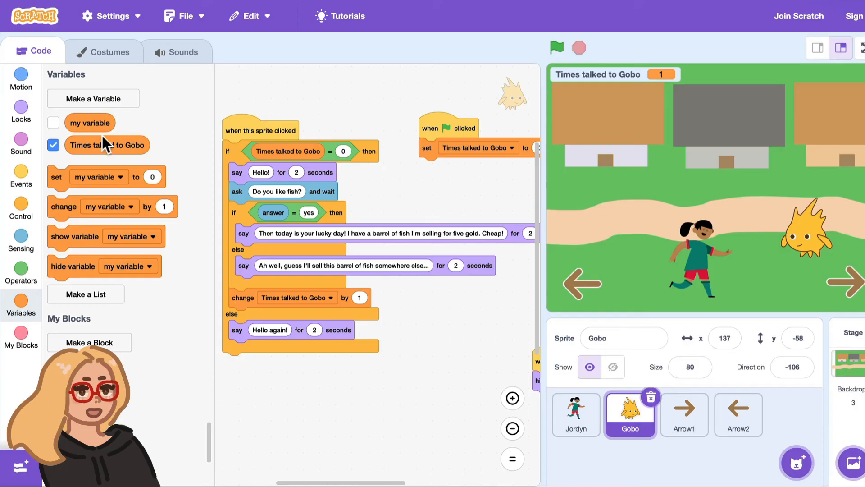
Delete 'my variable' and create a new variable named 'Fish answer'.
right_click(90, 123)
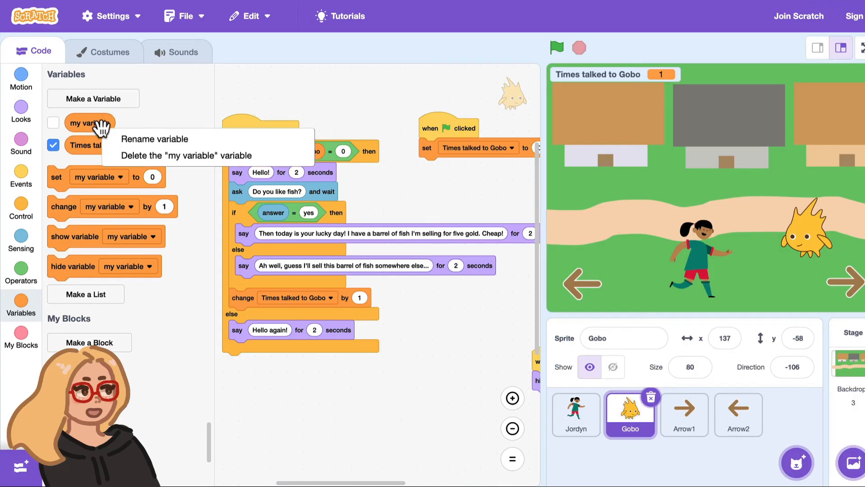
left_click(186, 155)
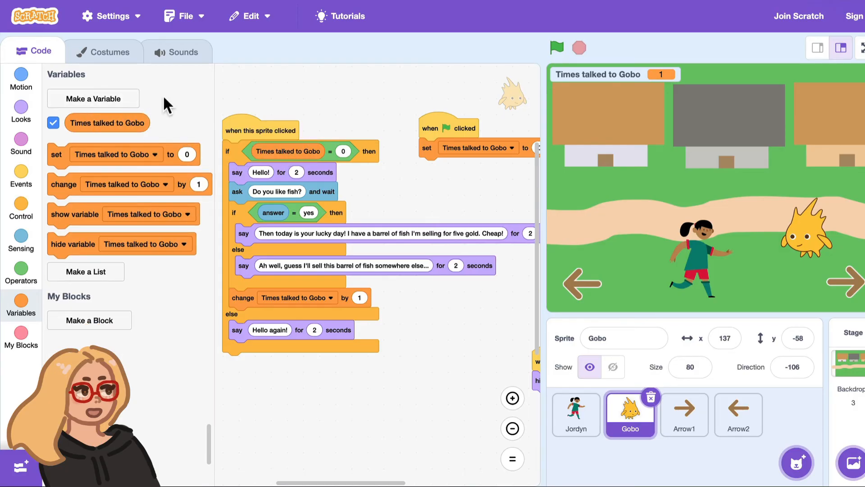
mouse_move(130, 105)
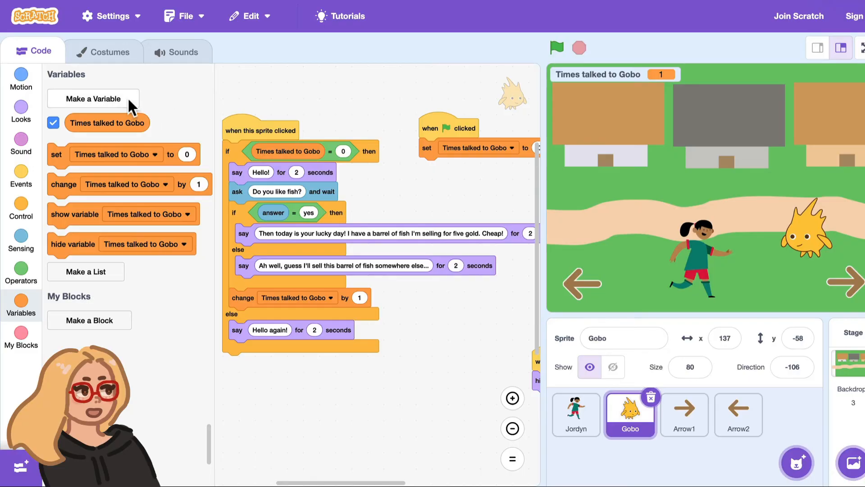
left_click(93, 99)
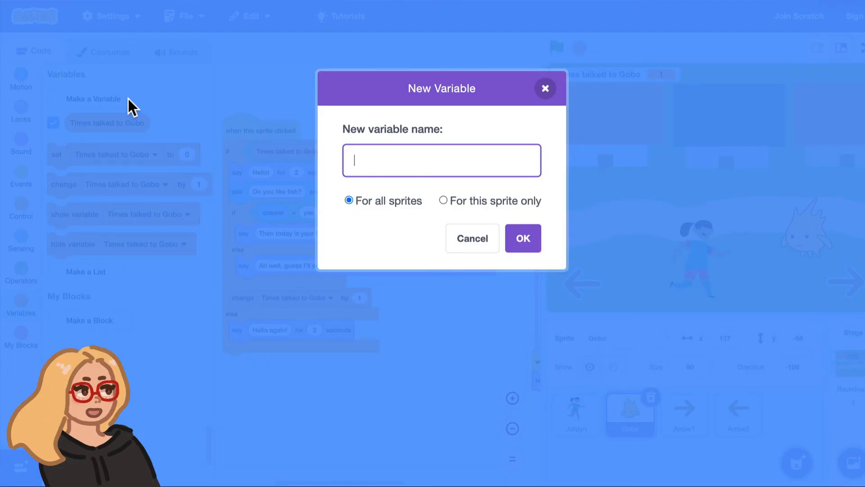
type("Fish a")
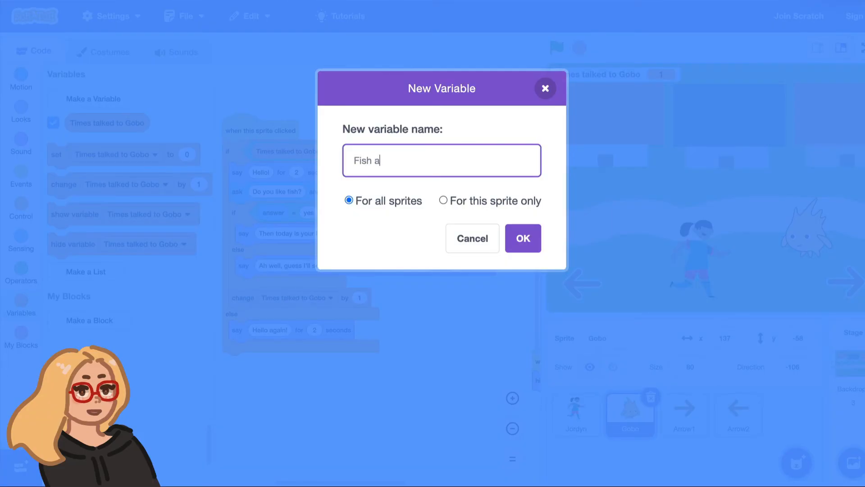
left_click(522, 238)
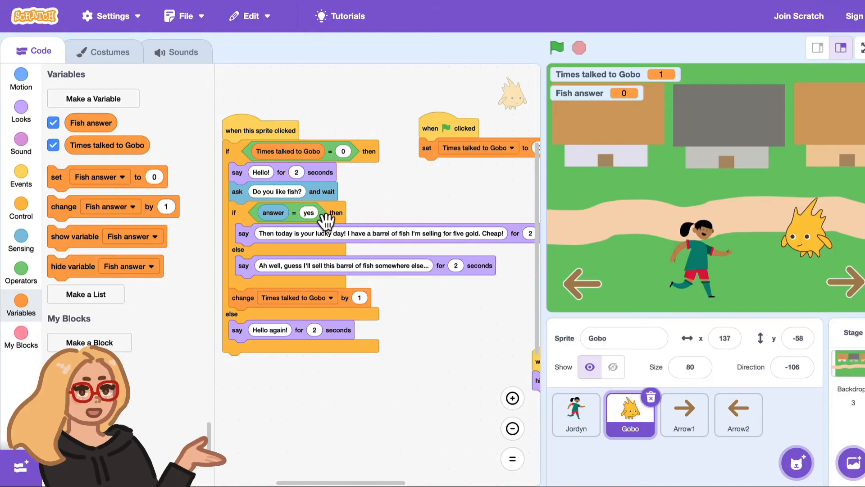
mouse_move(256, 191)
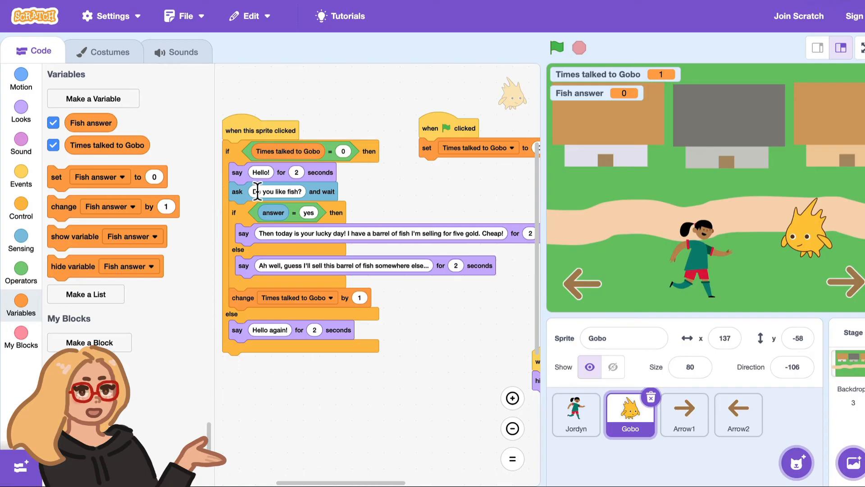
mouse_move(84, 200)
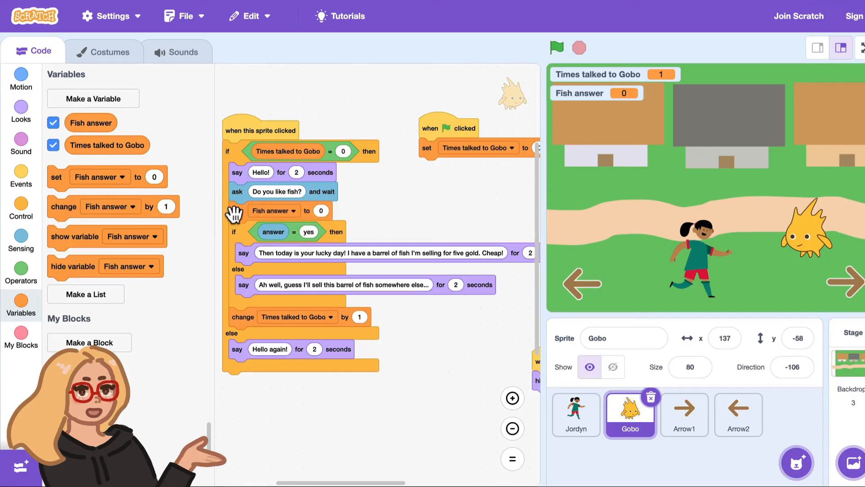
Set Fish answer to the Sensing answer reporter right after the fish question.
left_click(21, 241)
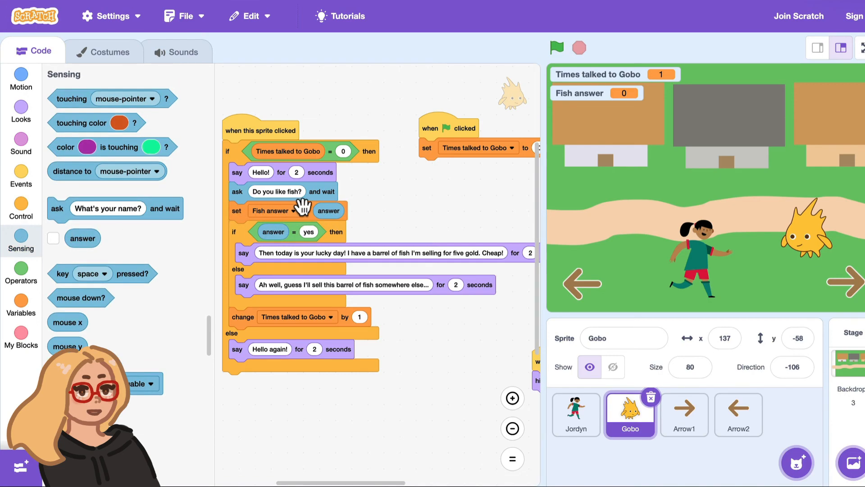
mouse_move(384, 238)
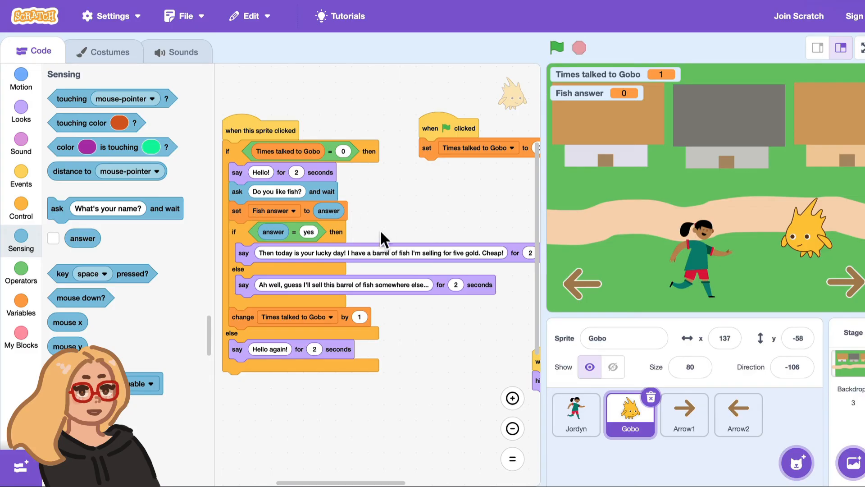
mouse_move(265, 384)
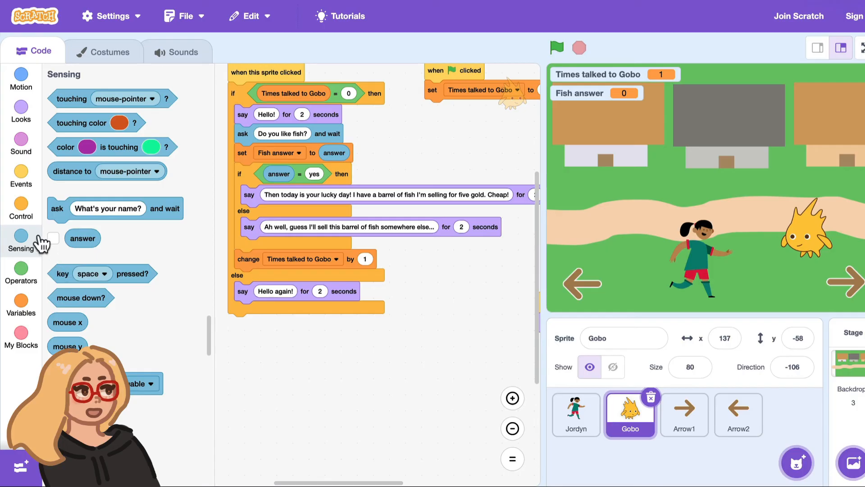
Add an if-else checking Fish answer = yes, saying "Hello fellow fish enjoyer!" or sounding suspicious.
left_click(20, 209)
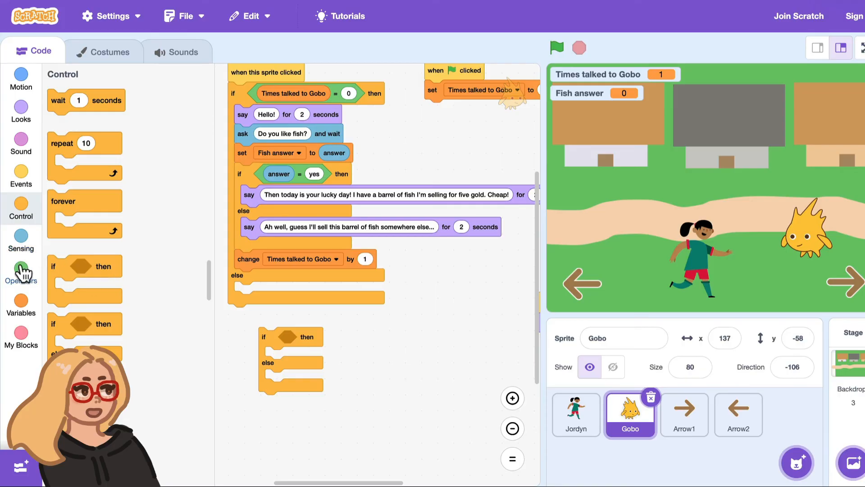
left_click(20, 273)
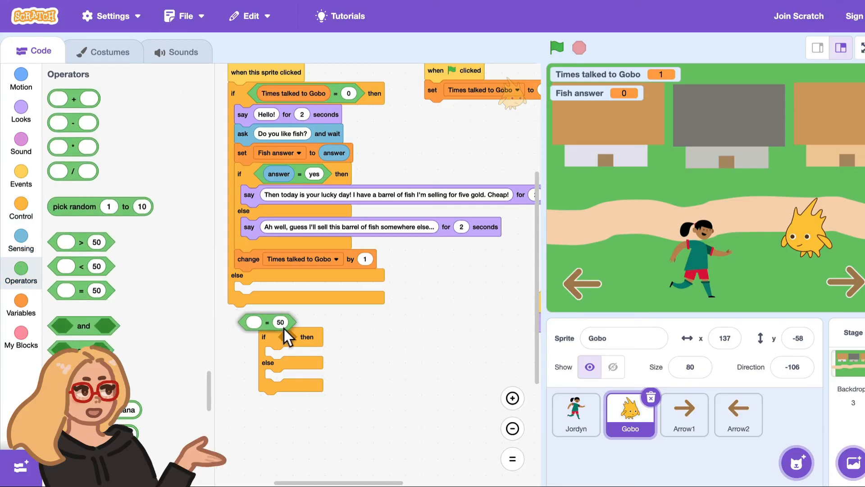
left_click(21, 302)
type("yes")
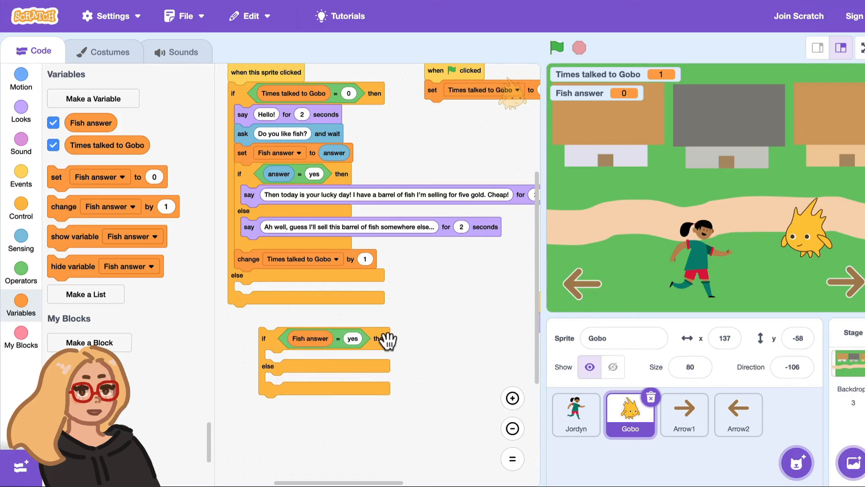
left_click(20, 112)
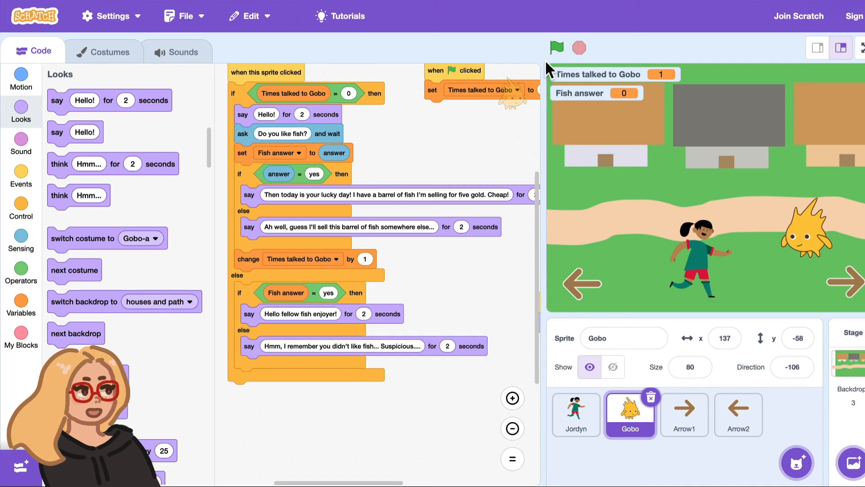
Run with the green flag, then click Gobo and answer yes to the fish question.
left_click(556, 47)
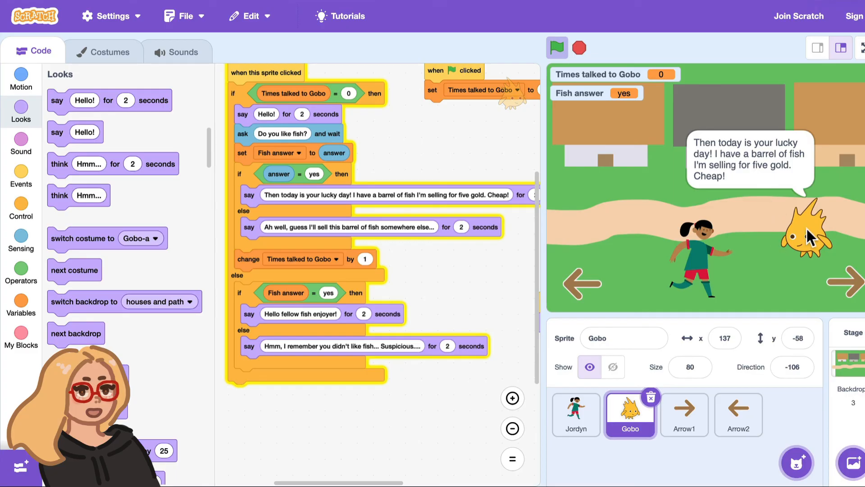
left_click(805, 232)
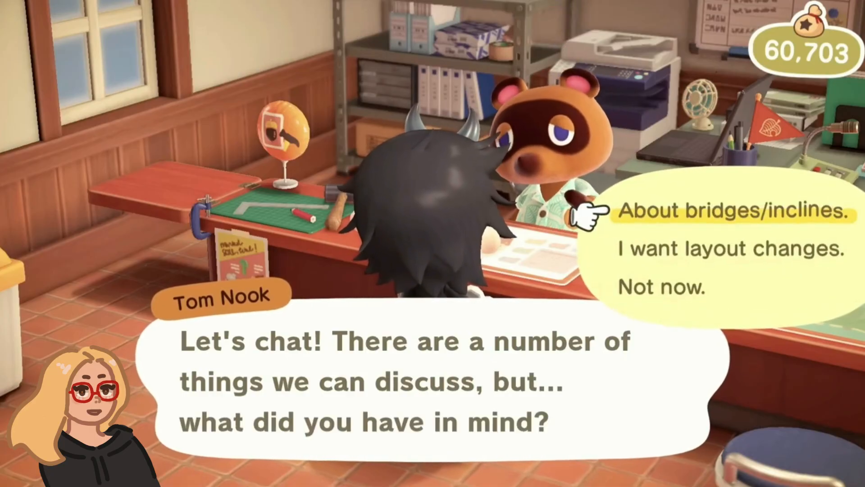
Advance the Animal Crossing clip through Tom Nook's dialogue choices.
left_click(718, 211)
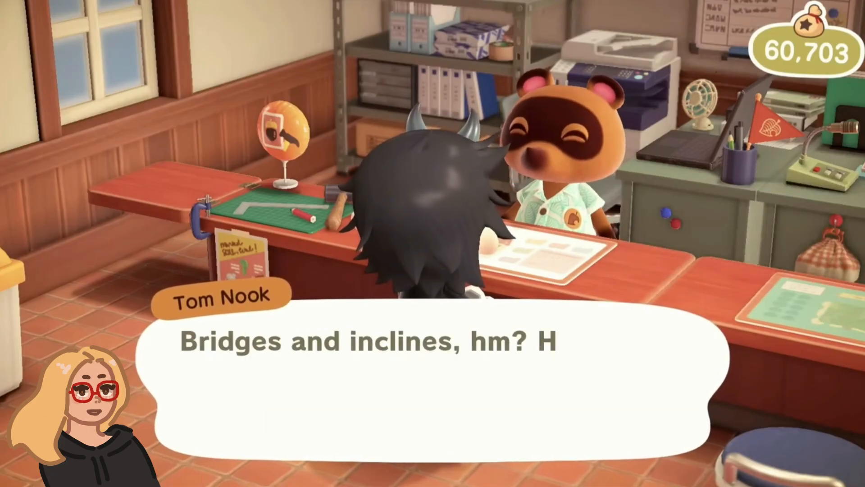